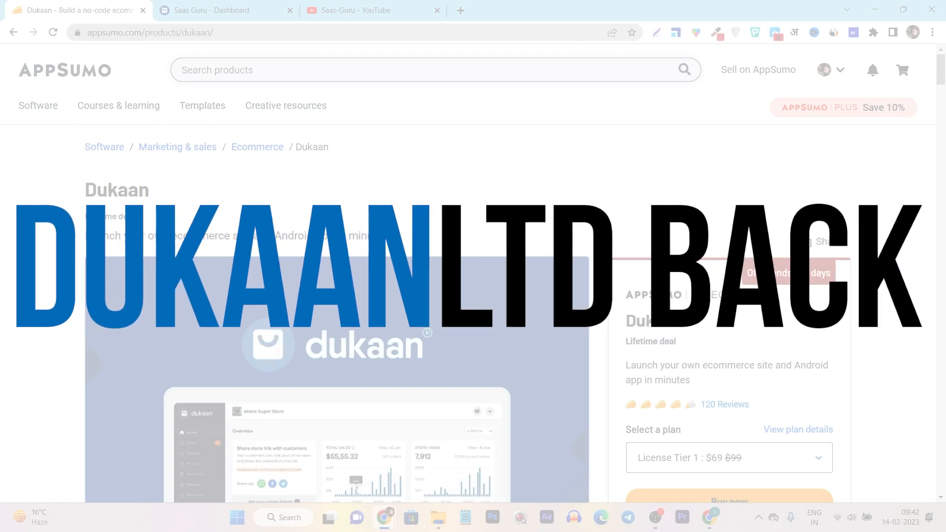
# Scroll the deal page, browse the Saas-Guru YouTube channel, then return to the AppSumo Dukaan deal.
pyautogui.scroll(-3)
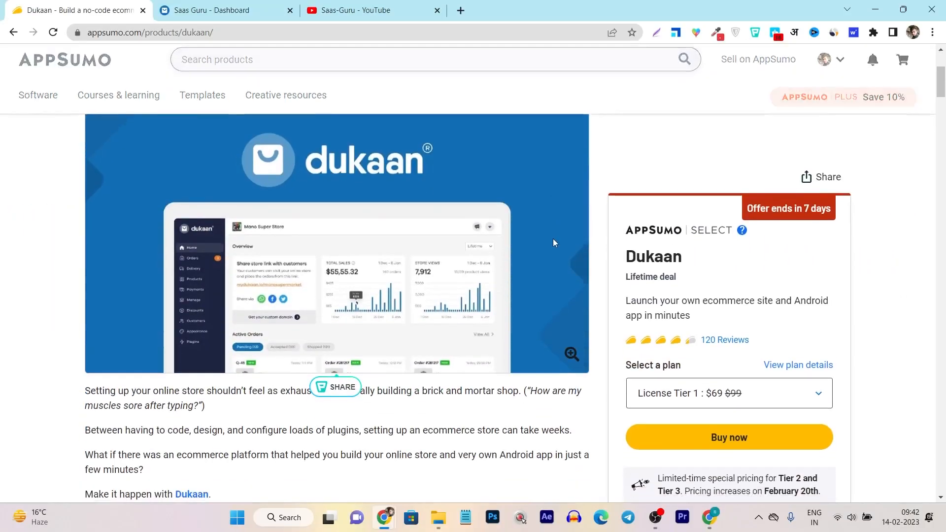
pyautogui.scroll(-3)
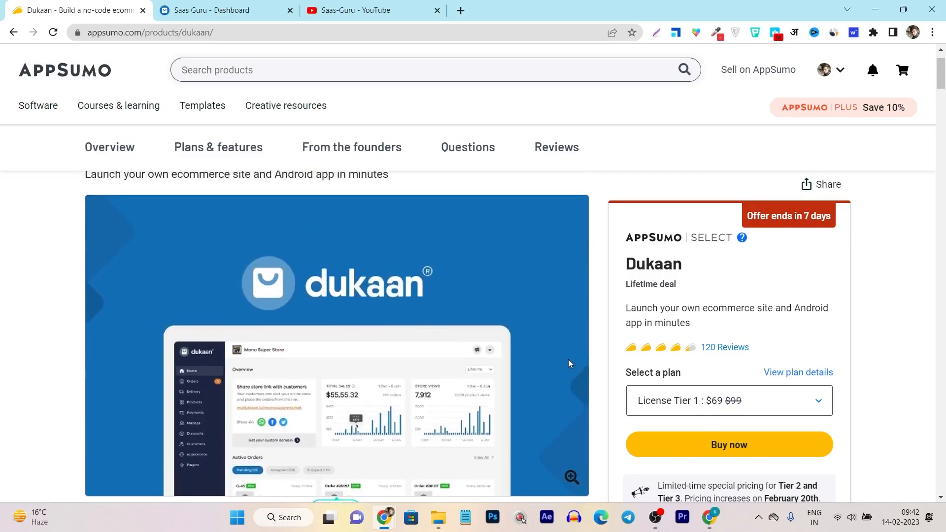
pyautogui.scroll(-3)
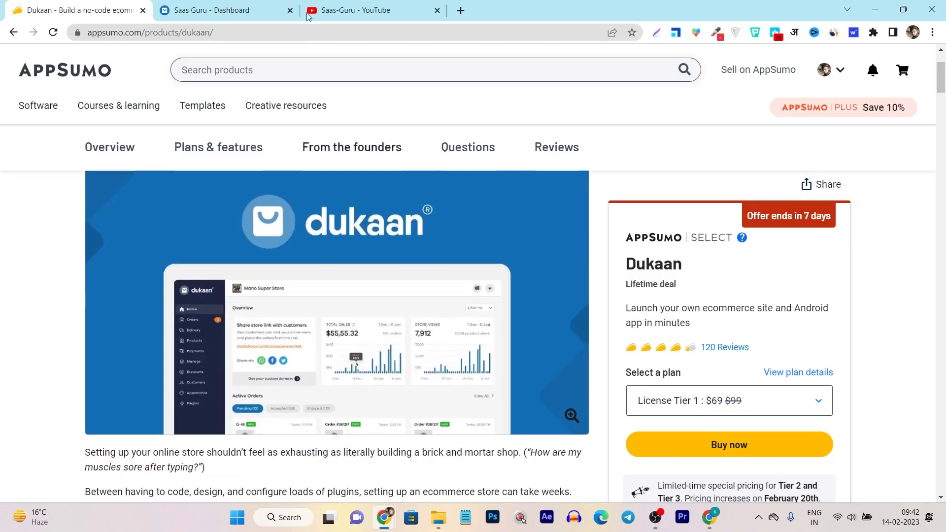
pyautogui.click(372, 10)
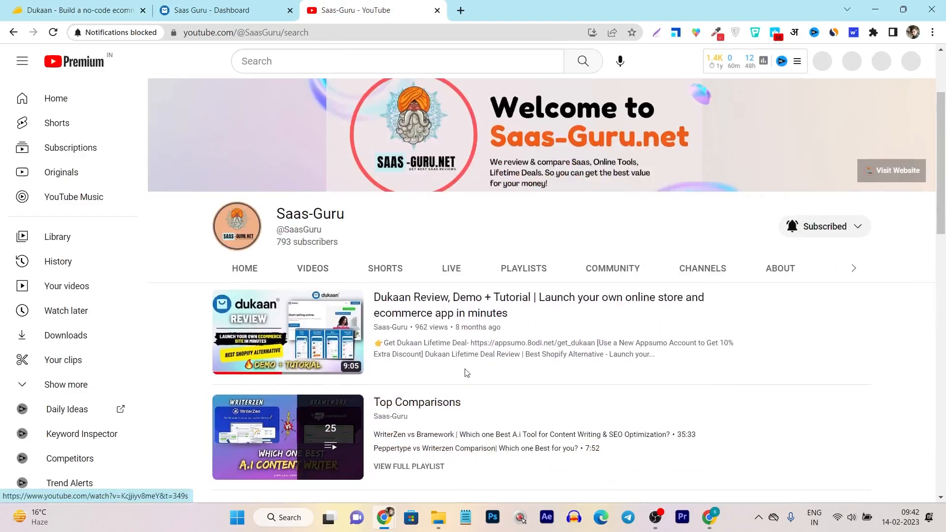
pyautogui.scroll(-3)
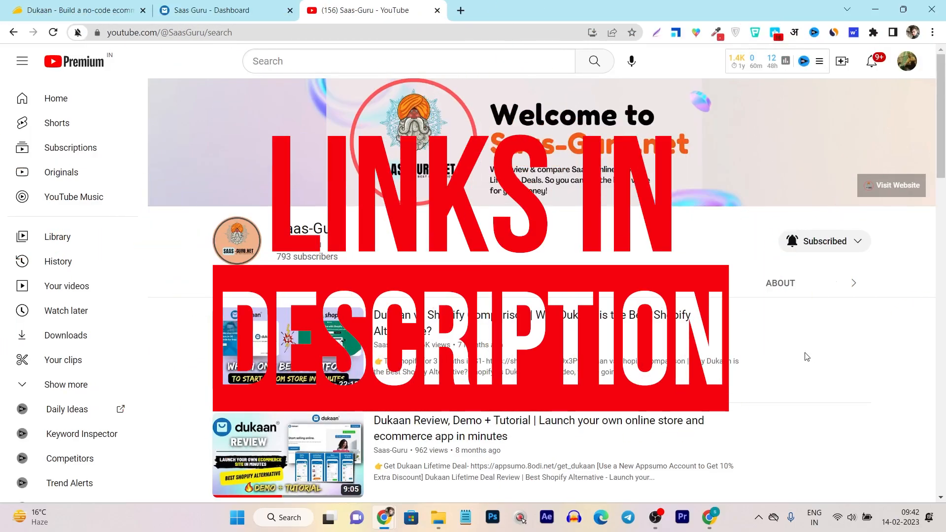
pyautogui.click(73, 11)
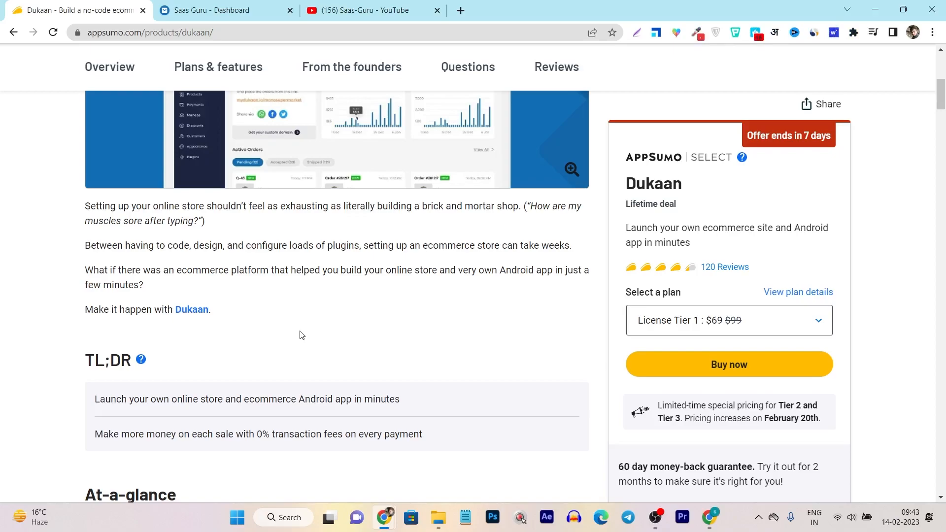
pyautogui.moveTo(279, 422)
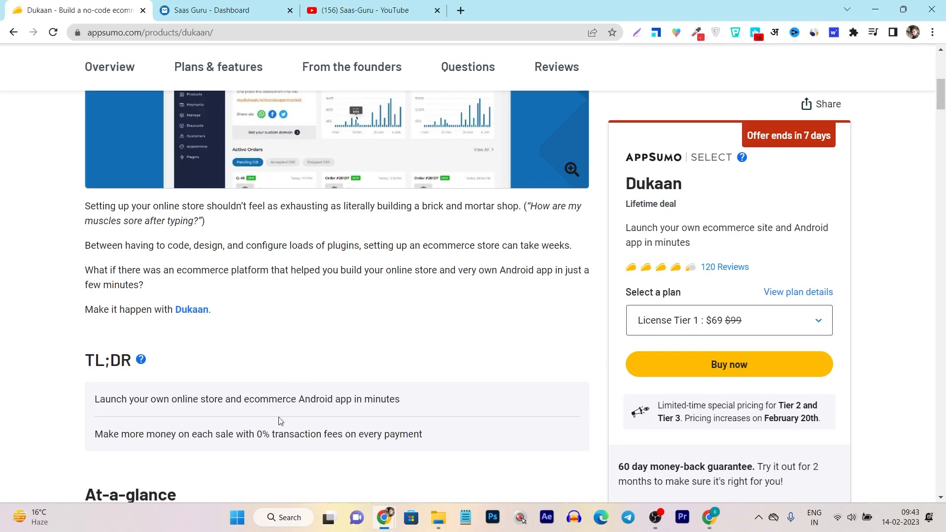
pyautogui.moveTo(74, 437)
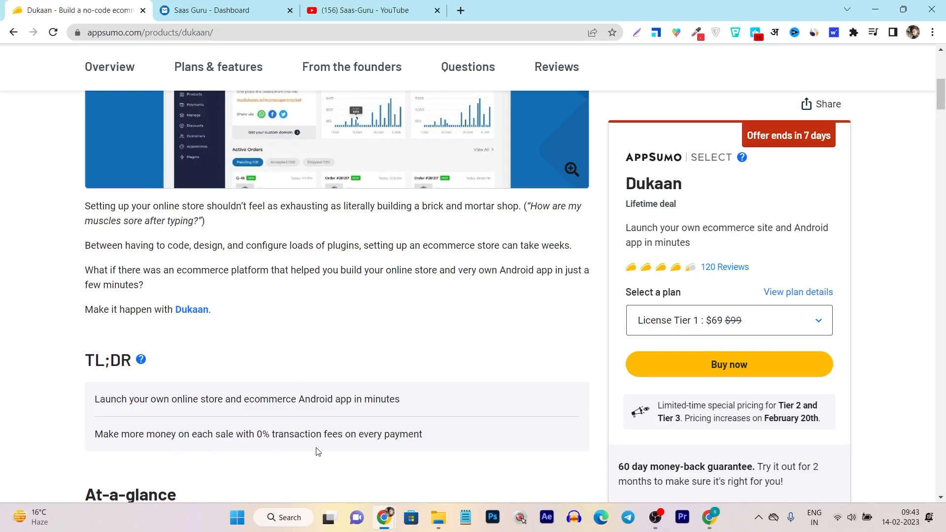
pyautogui.scroll(-3)
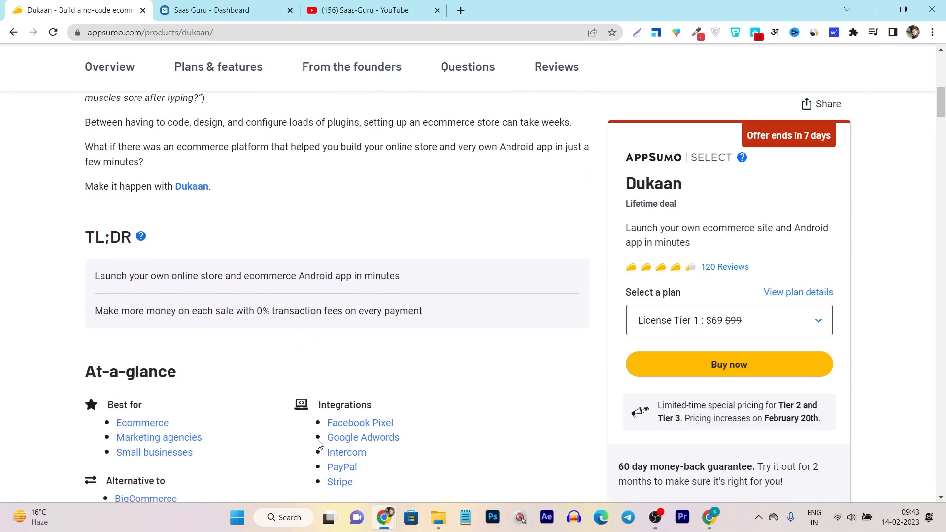
pyautogui.scroll(-3)
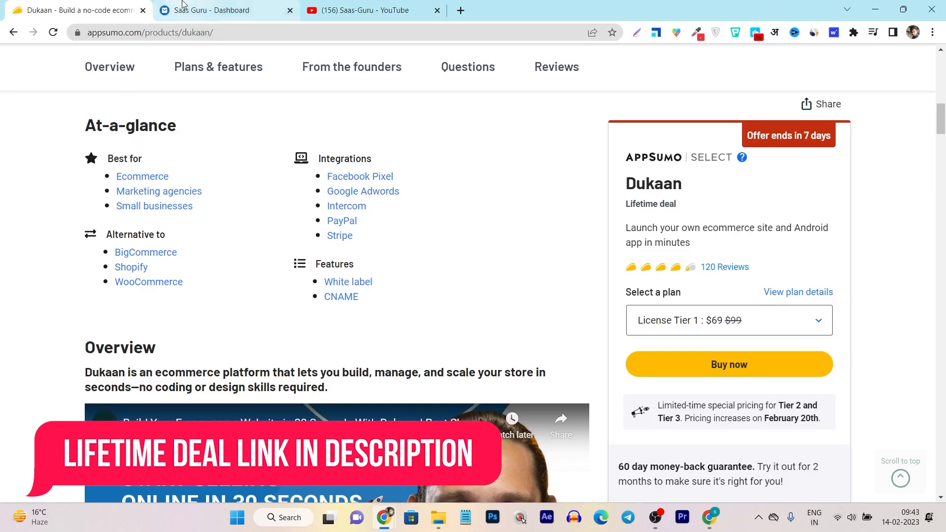
# Switch to the Saas Guru Dashboard tab to show Dukaan Home's store setup checklist.
pyautogui.click(227, 10)
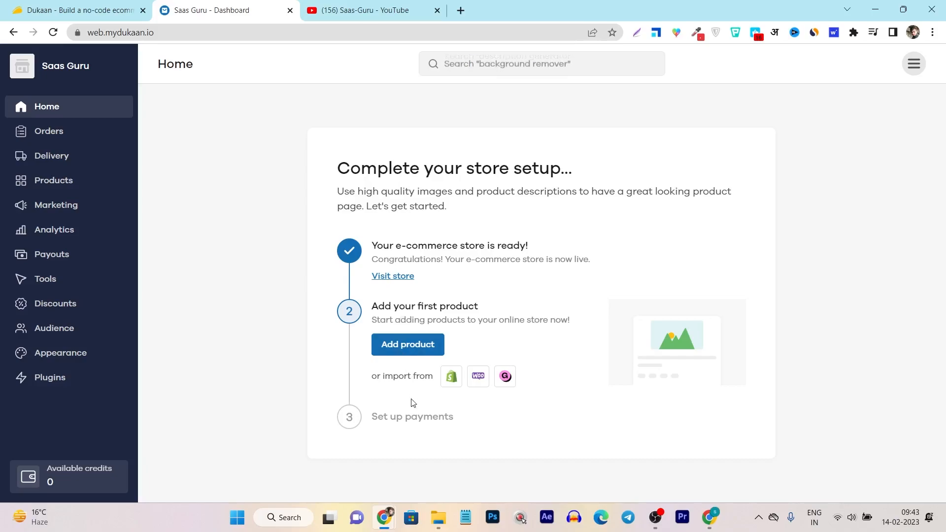
pyautogui.moveTo(477, 376)
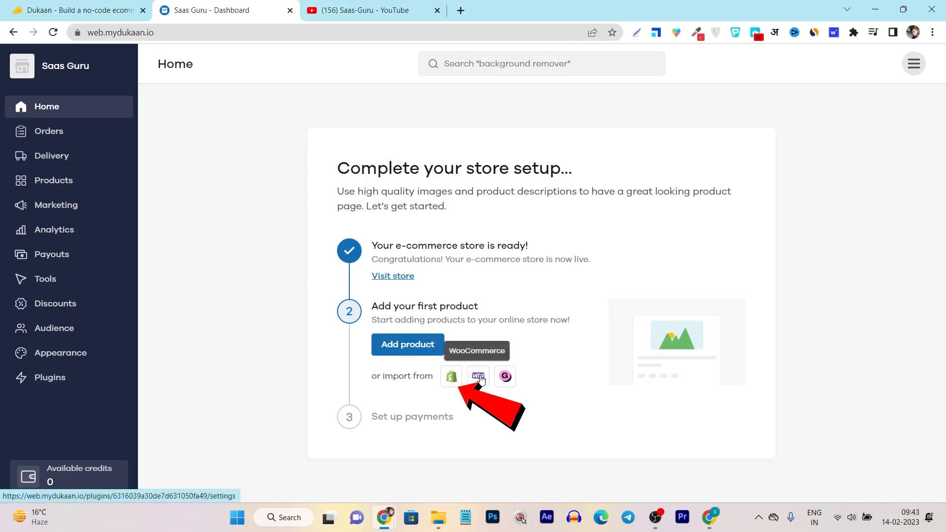
pyautogui.moveTo(505, 375)
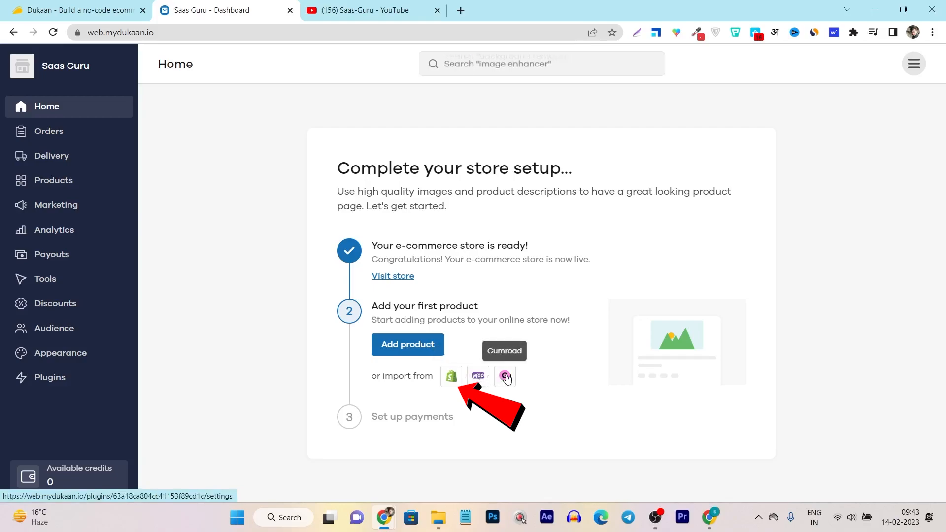
pyautogui.moveTo(384, 388)
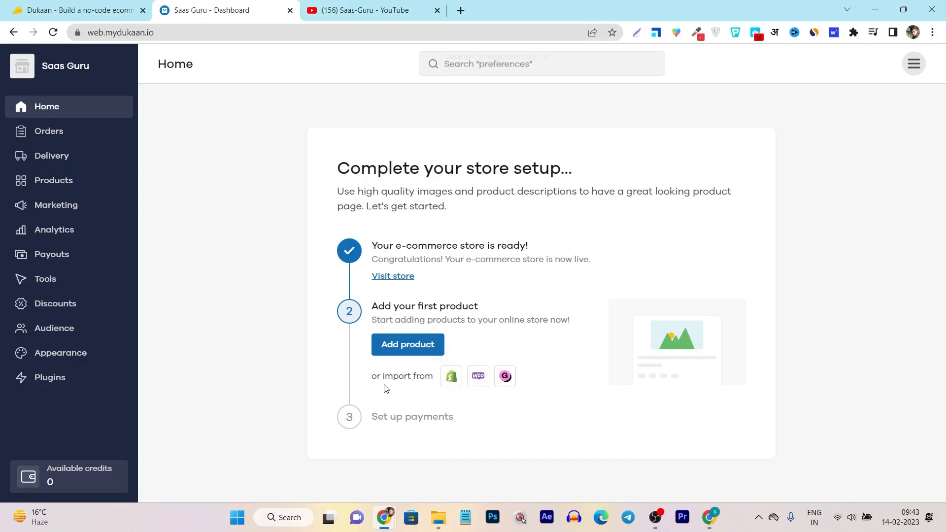
pyautogui.moveTo(189, 300)
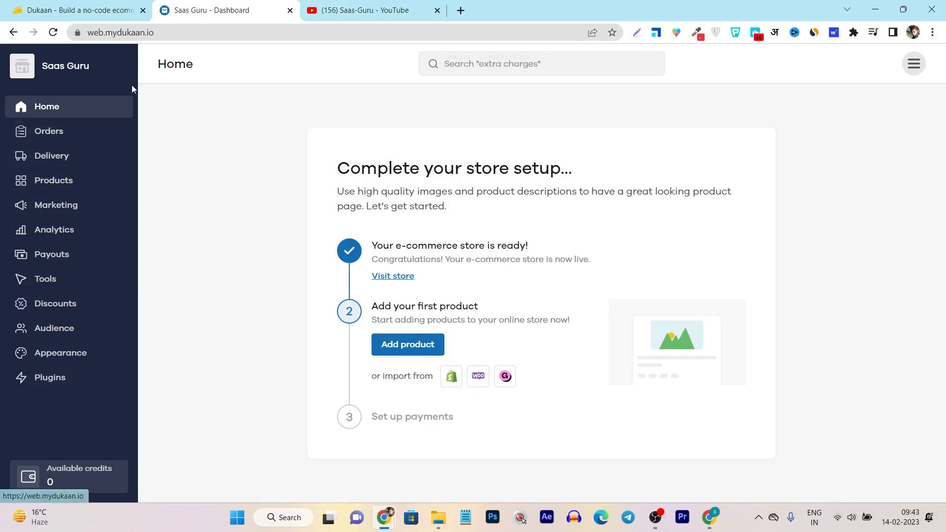
pyautogui.moveTo(128, 146)
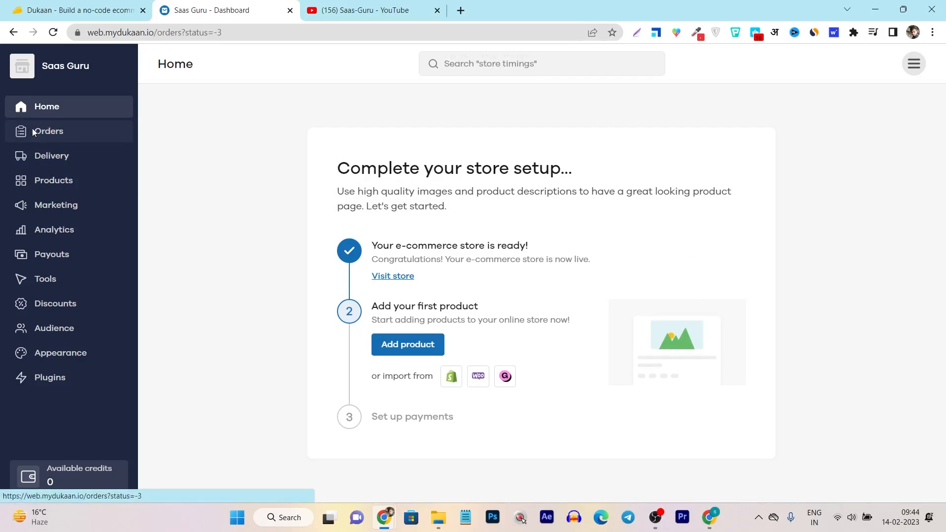
# View All orders, which is empty, then bring up the new-product form.
pyautogui.click(49, 131)
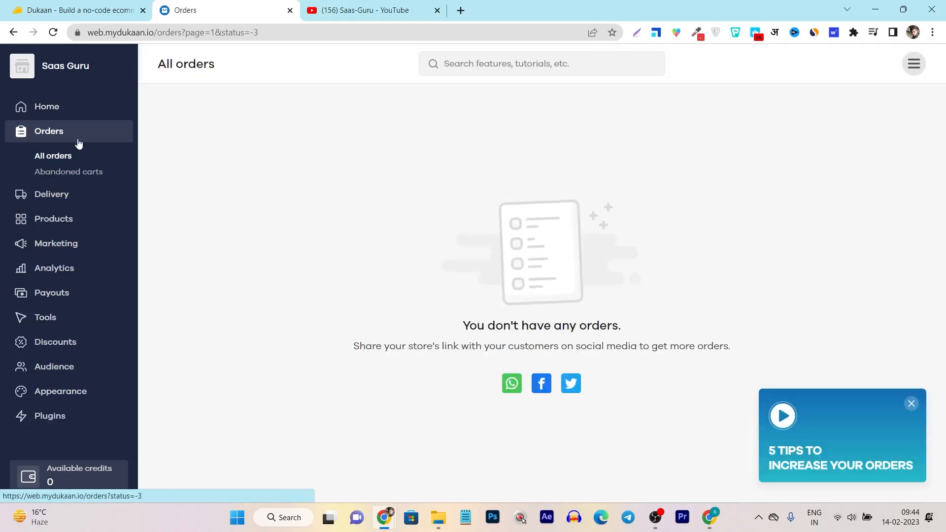
pyautogui.click(68, 171)
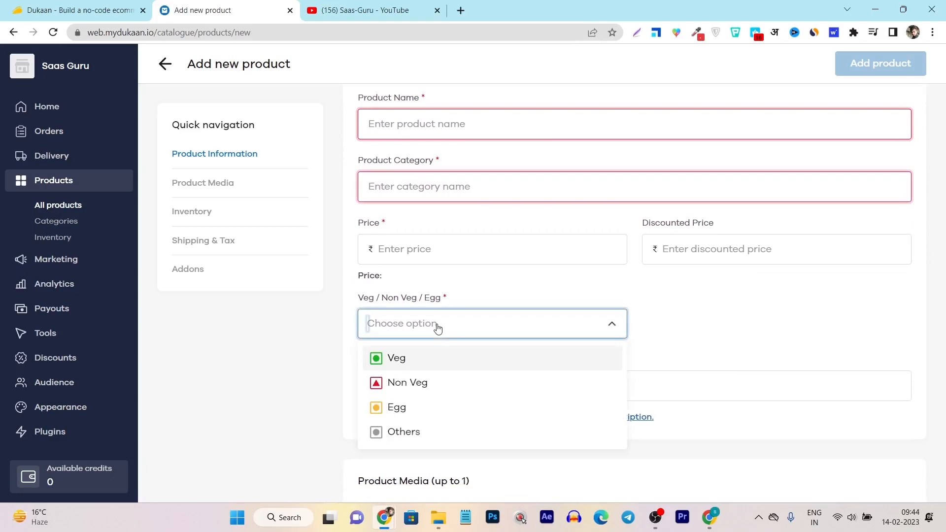
pyautogui.moveTo(271, 353)
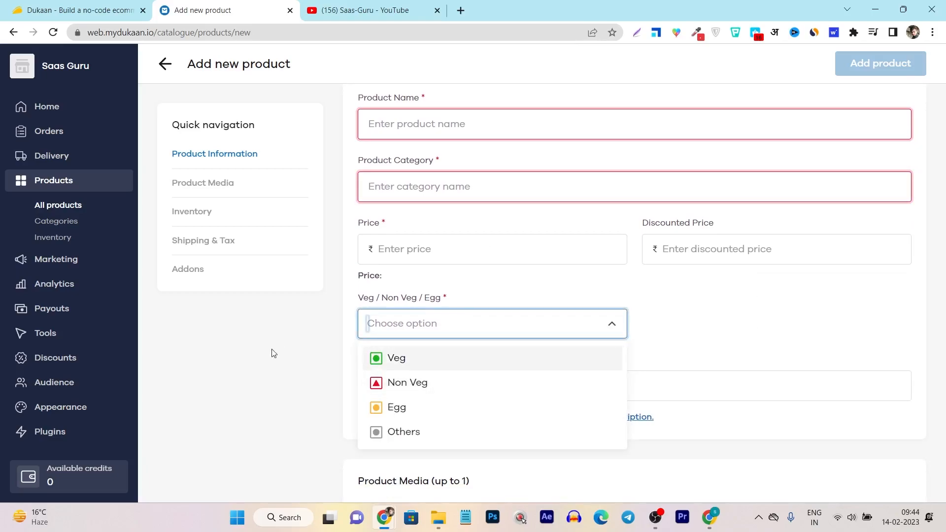
# Close the Veg/Non Veg dropdown and scroll through Inventory, Shipping, Variants and Add-Ons.
pyautogui.click(492, 323)
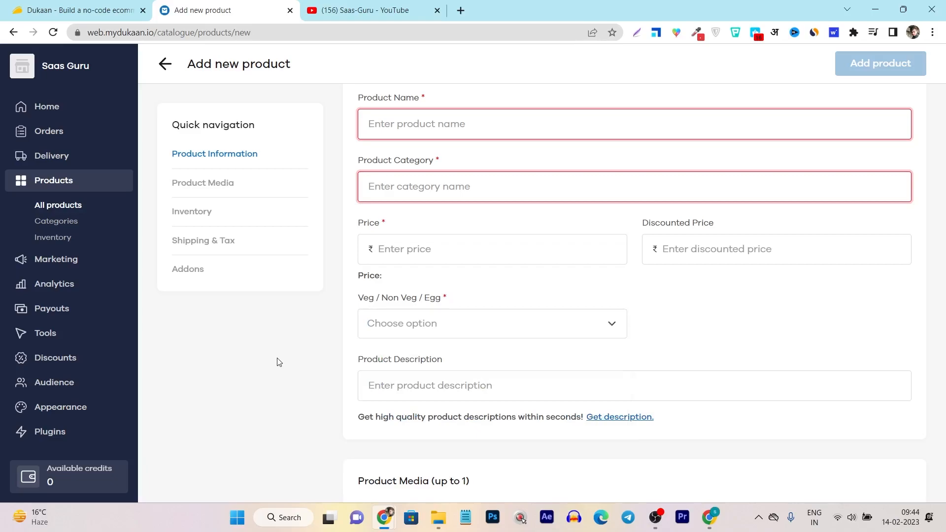
pyautogui.moveTo(380, 355)
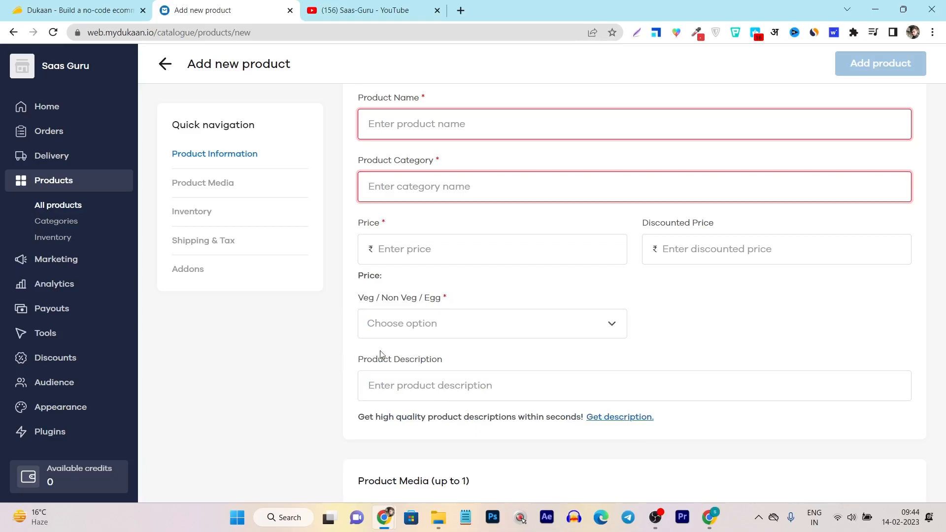
pyautogui.click(491, 323)
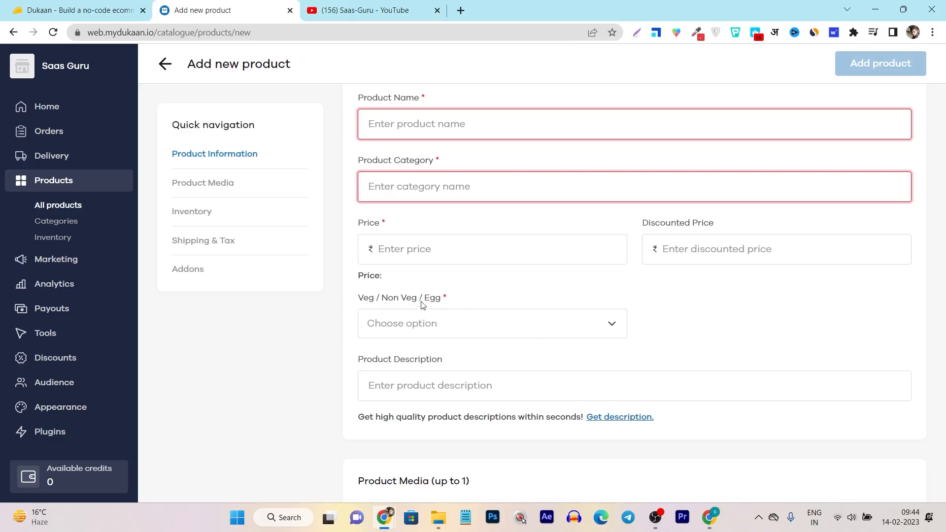
pyautogui.click(202, 182)
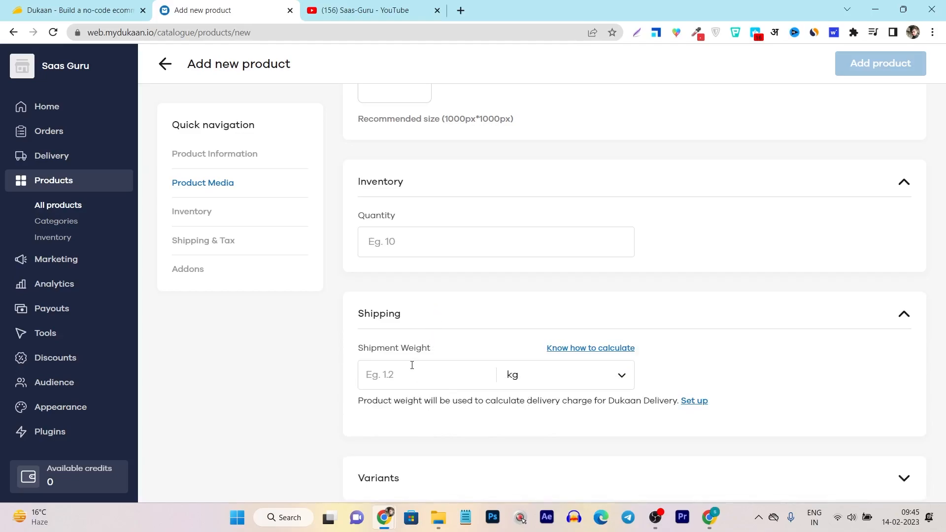
pyautogui.moveTo(388, 347)
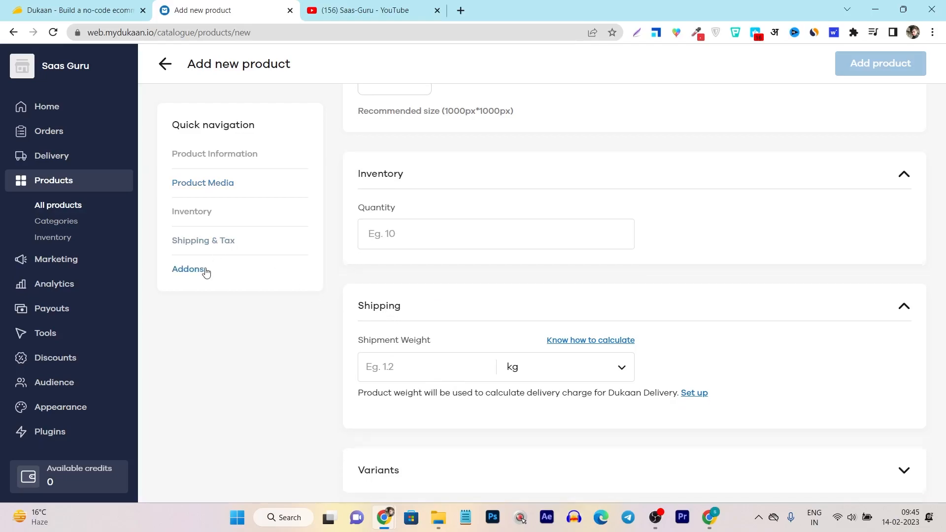
pyautogui.scroll(-3)
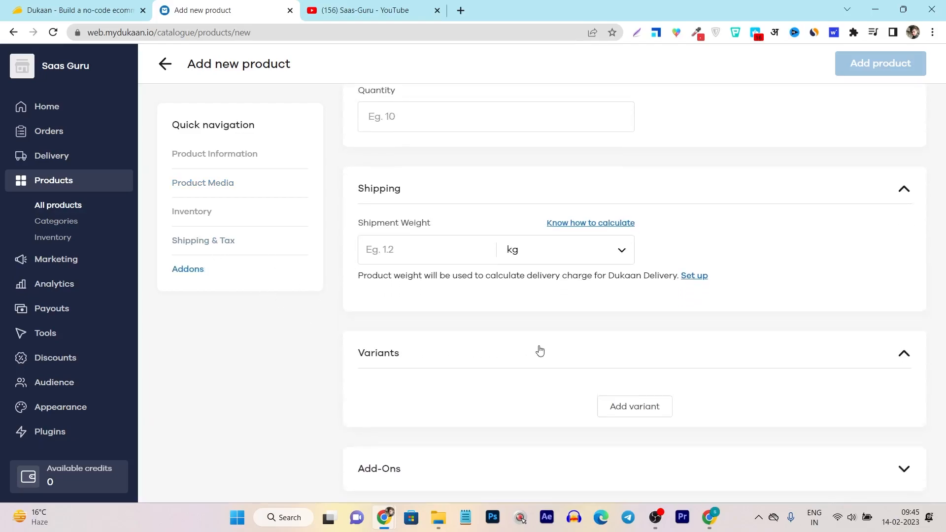
pyautogui.scroll(-3)
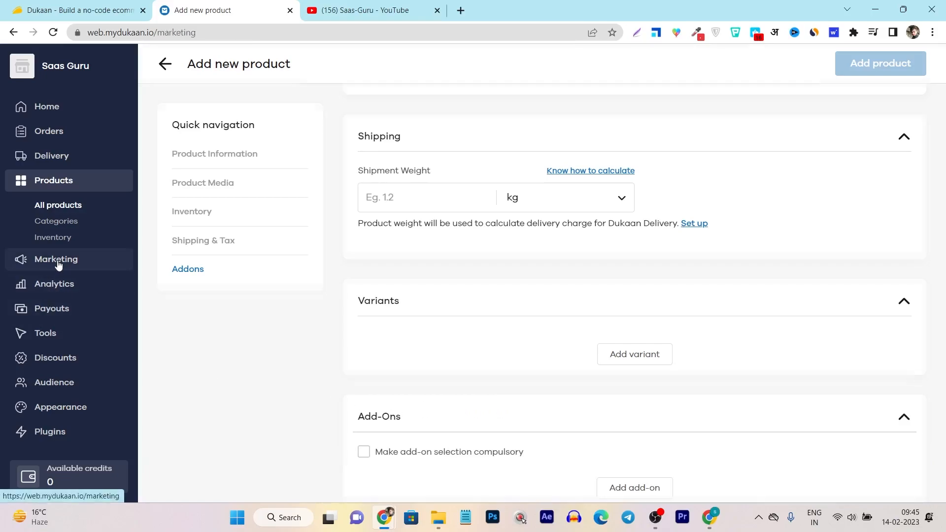
# Open Marketing, bring up the campaign type chooser, and close it unchosen.
pyautogui.click(56, 259)
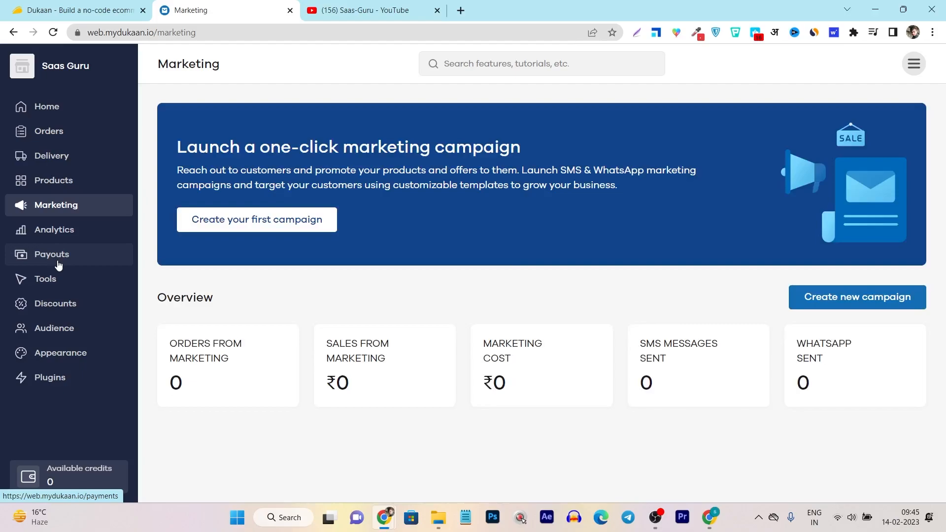
pyautogui.moveTo(854, 316)
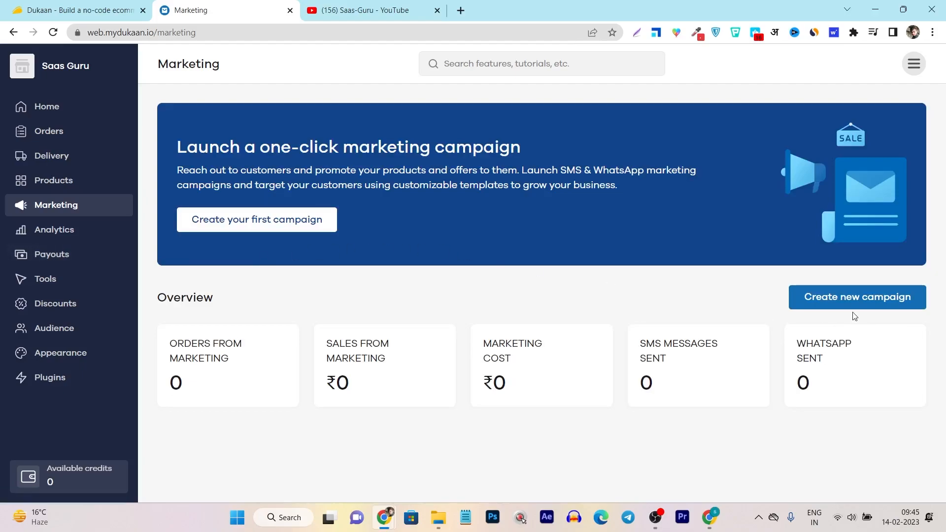
pyautogui.click(856, 297)
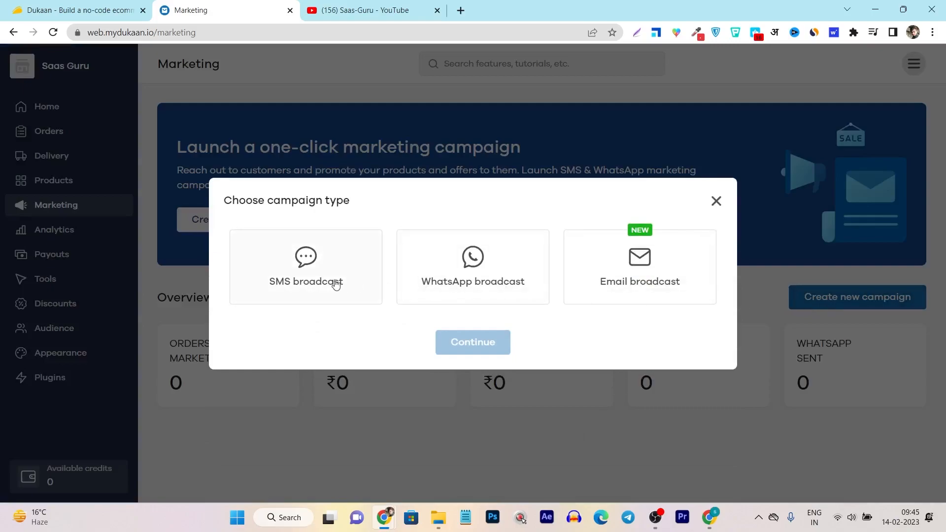
pyautogui.moveTo(320, 306)
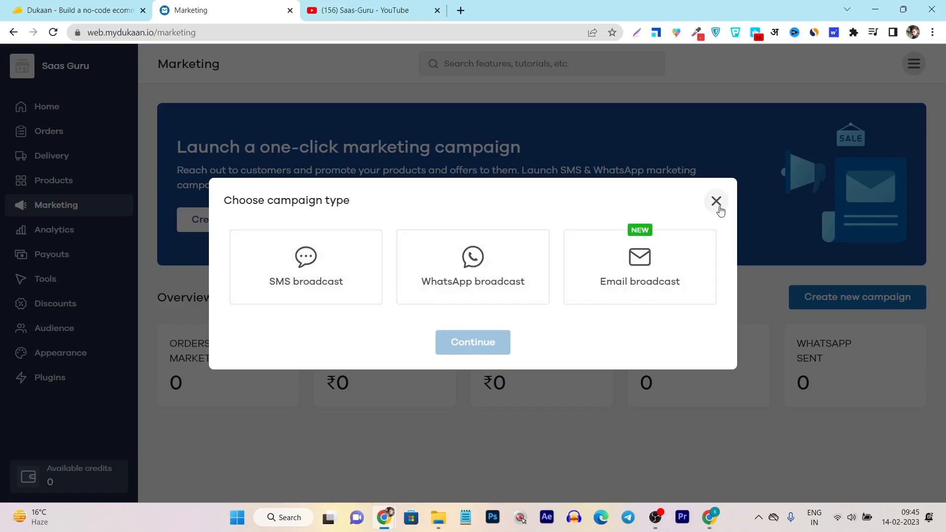
pyautogui.click(716, 200)
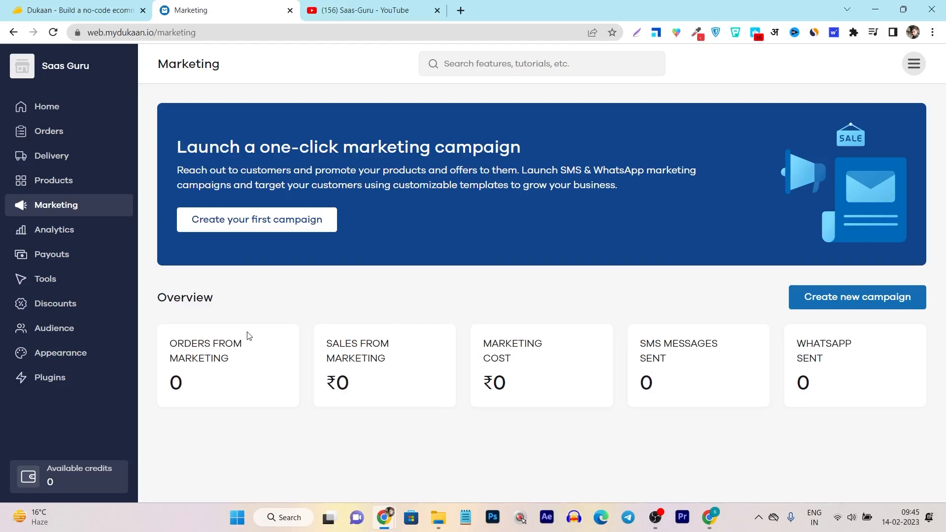
# Review the zero-figure Sales report, then switch to Traffic analytics showing 2 desktop views.
pyautogui.click(54, 229)
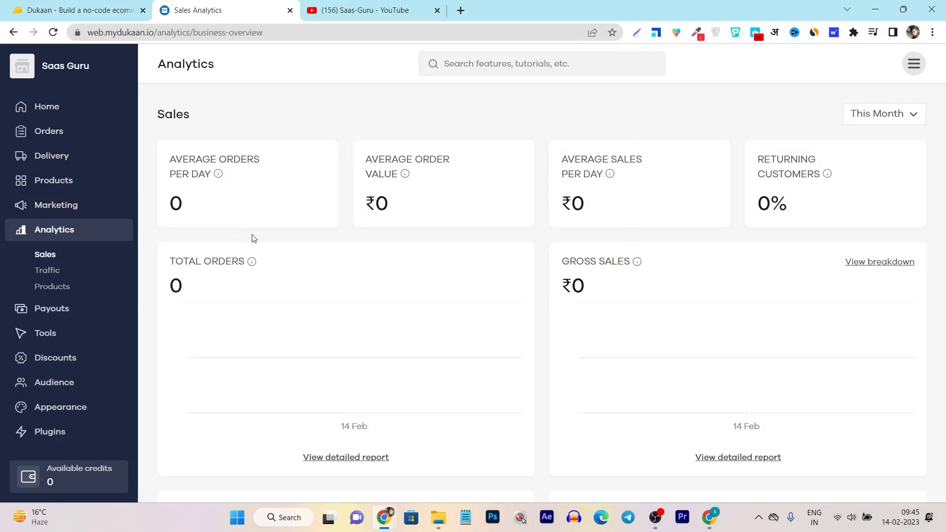
pyautogui.moveTo(284, 245)
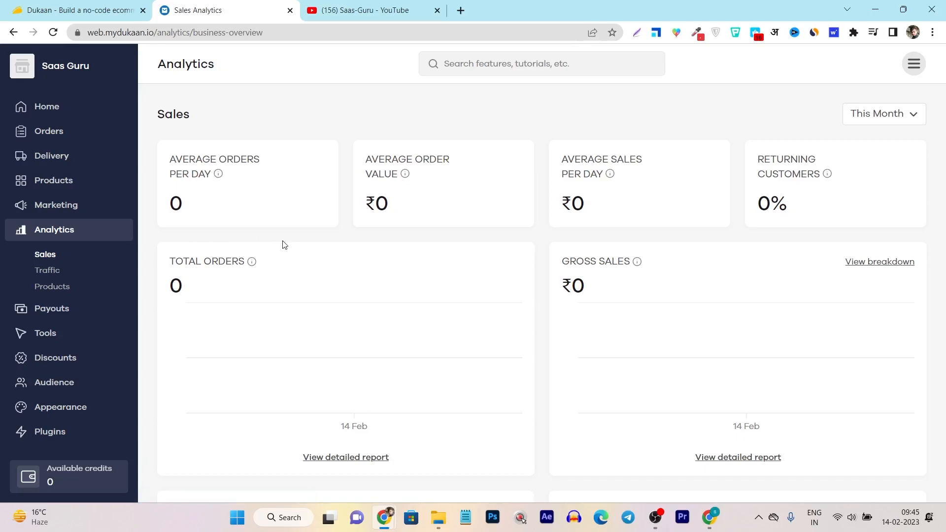
pyautogui.moveTo(589, 231)
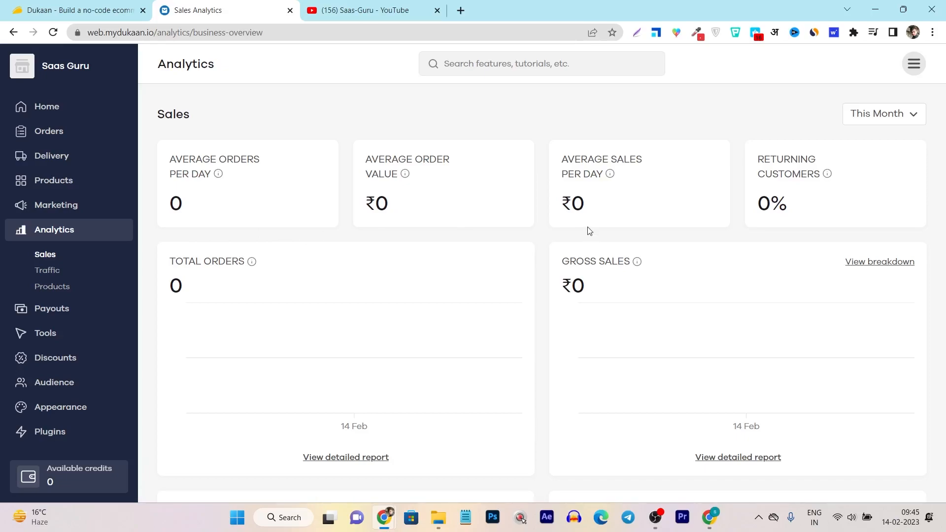
pyautogui.scroll(-3)
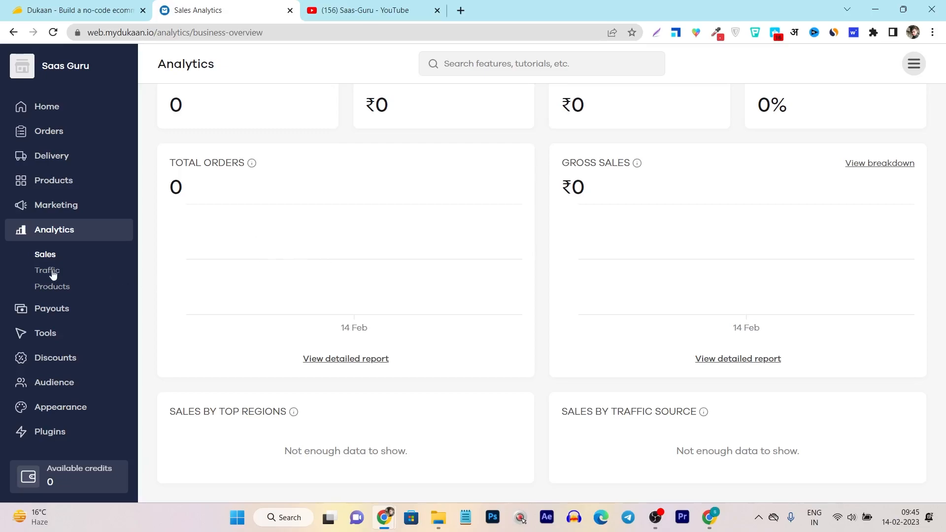
pyautogui.click(47, 269)
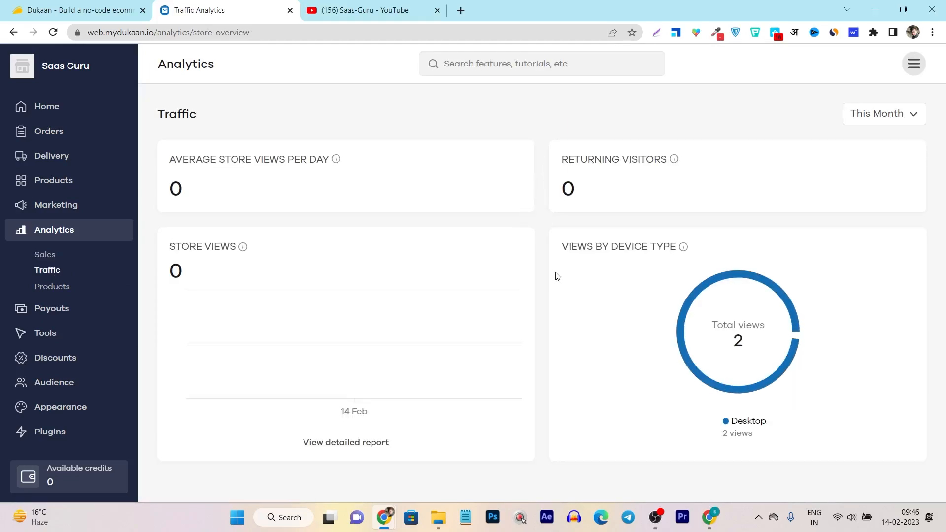
pyautogui.moveTo(69, 309)
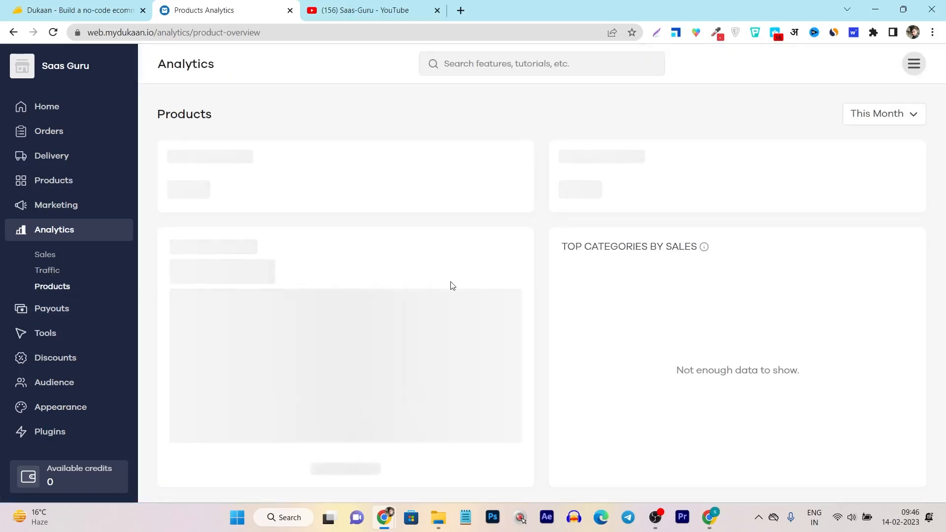
# Review the Dukaan Pay, Razorpay and cash-on-delivery payment methods, then go to Tools.
pyautogui.click(52, 254)
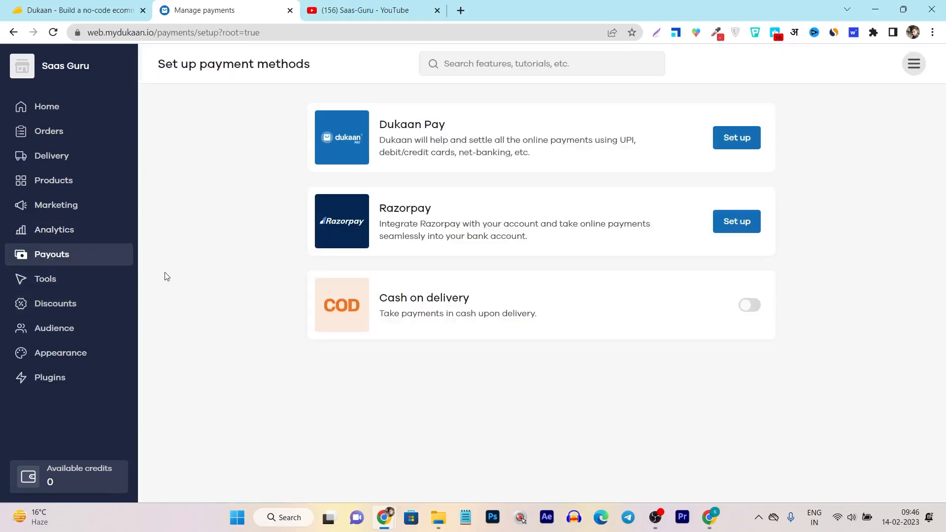
pyautogui.moveTo(409, 252)
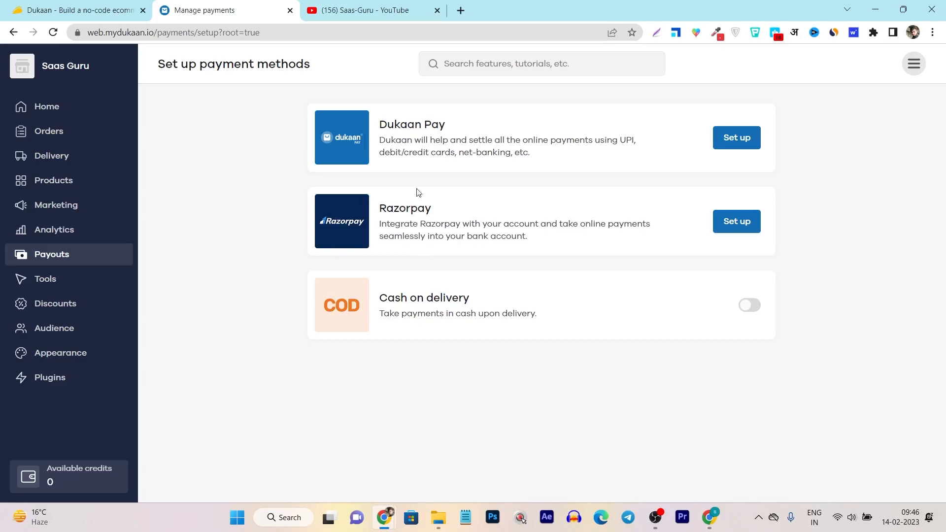
pyautogui.moveTo(403, 146)
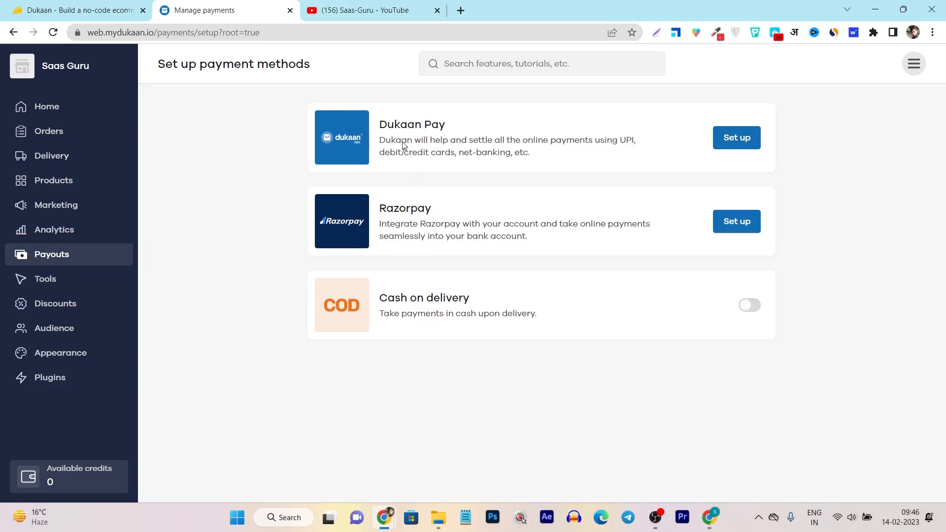
pyautogui.moveTo(408, 231)
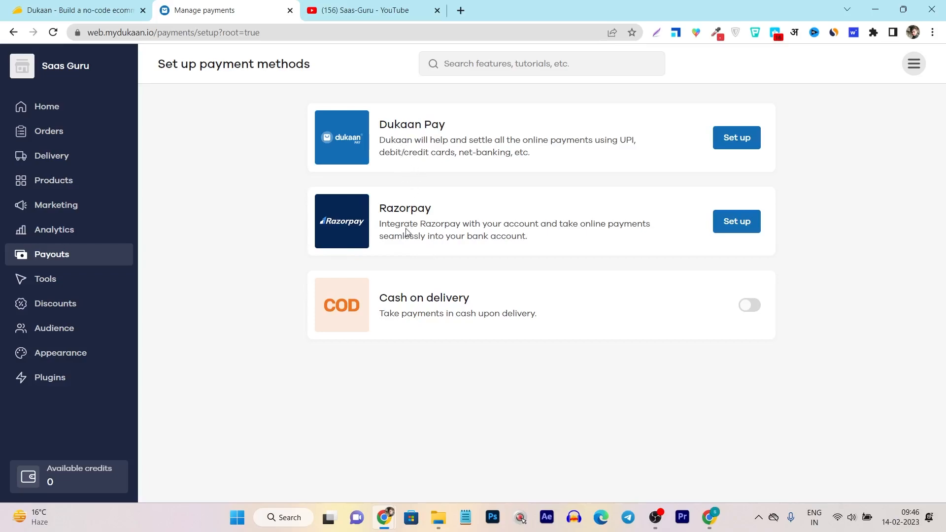
pyautogui.moveTo(422, 329)
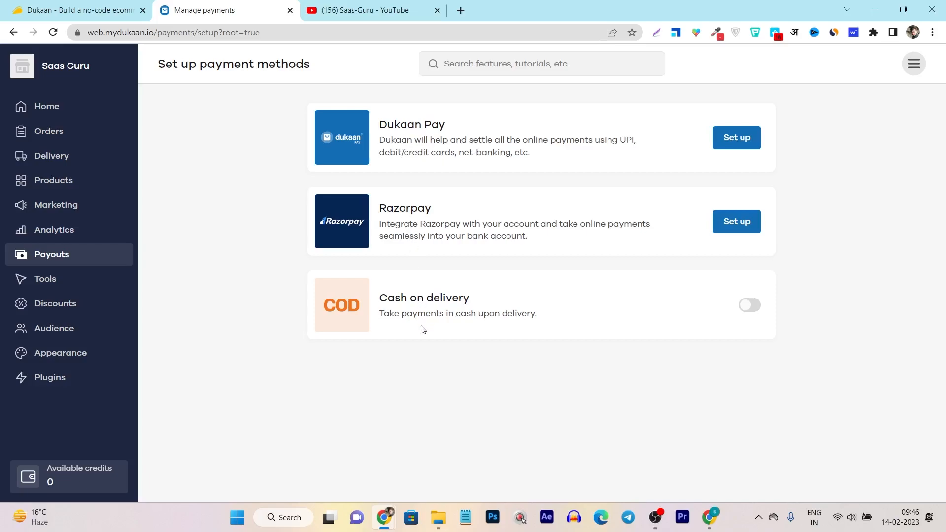
pyautogui.click(45, 279)
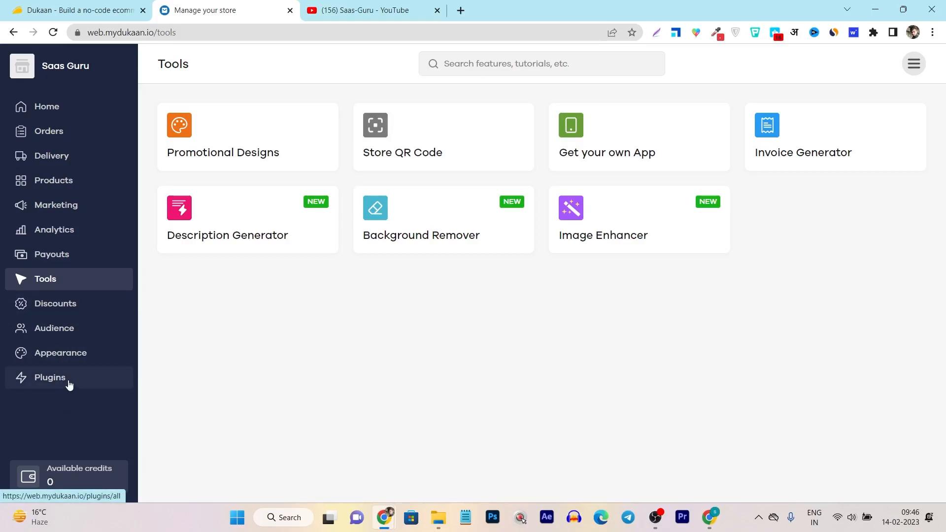
pyautogui.moveTo(264, 288)
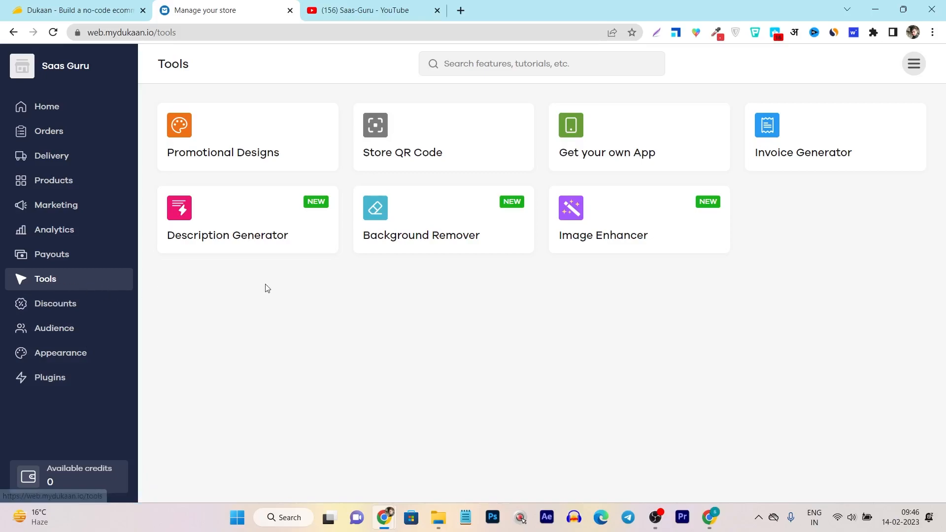
pyautogui.moveTo(221, 153)
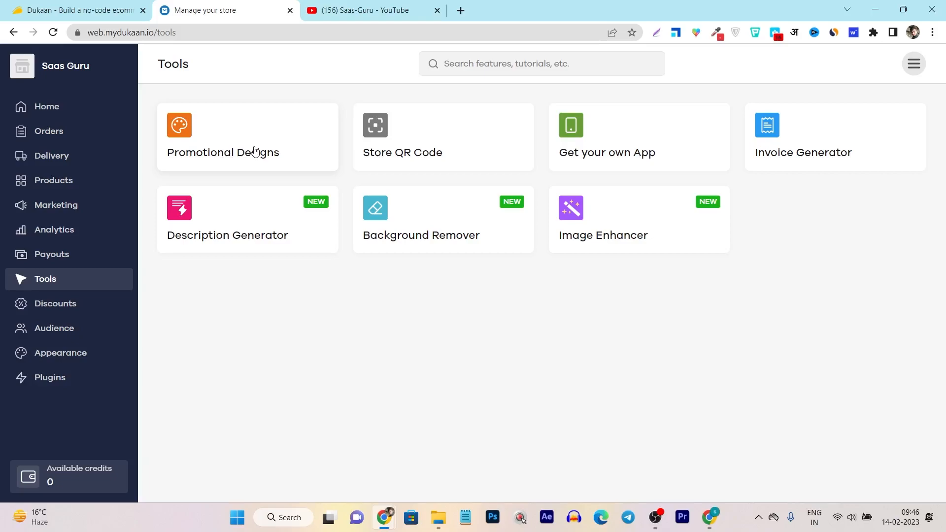
pyautogui.moveTo(449, 153)
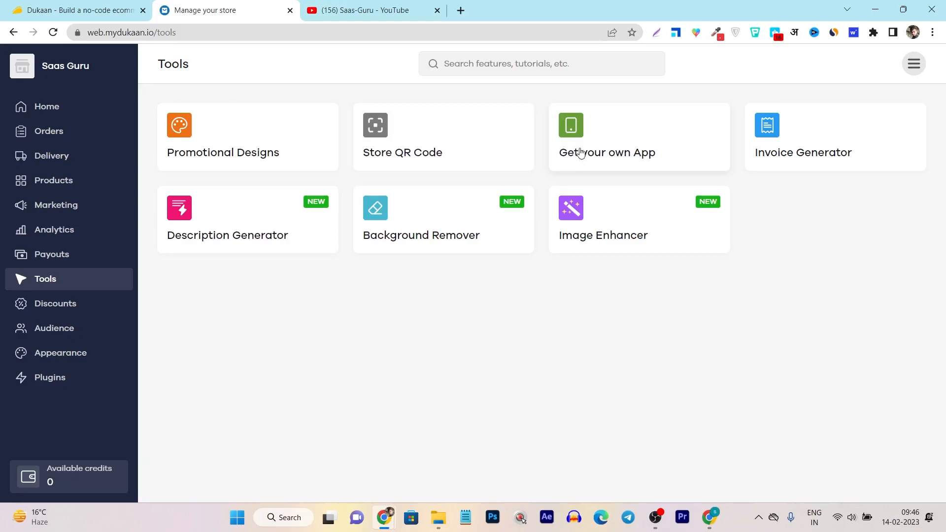
# View the Get your own App tool, return to Tools, then go to Discount Coupons.
pyautogui.click(607, 137)
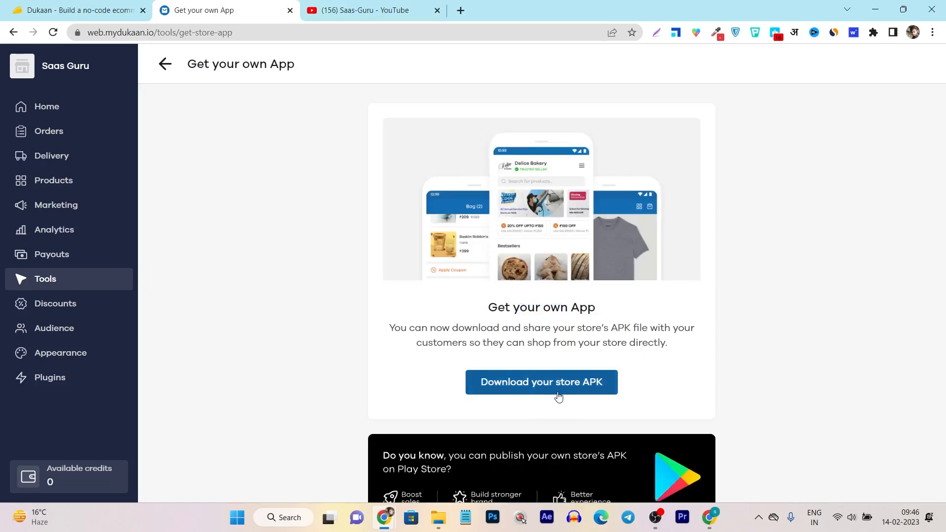
pyautogui.moveTo(561, 397)
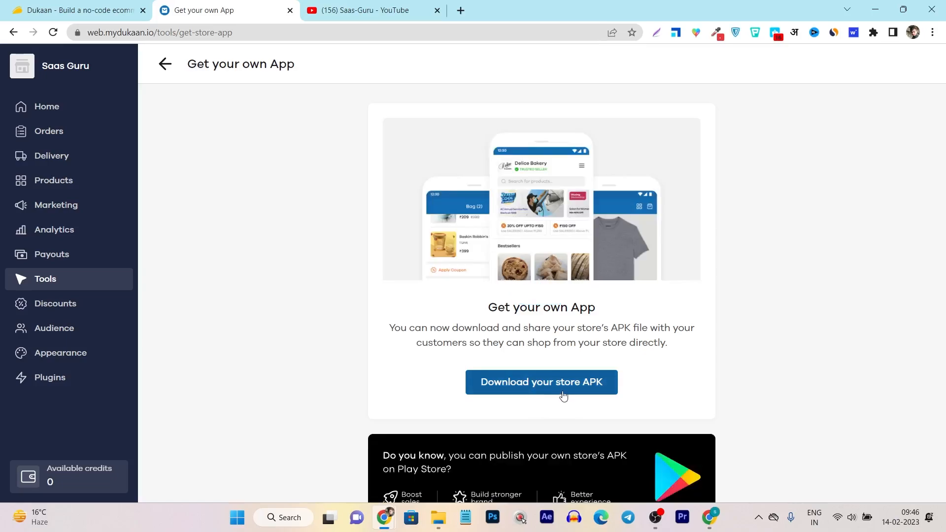
pyautogui.scroll(-3)
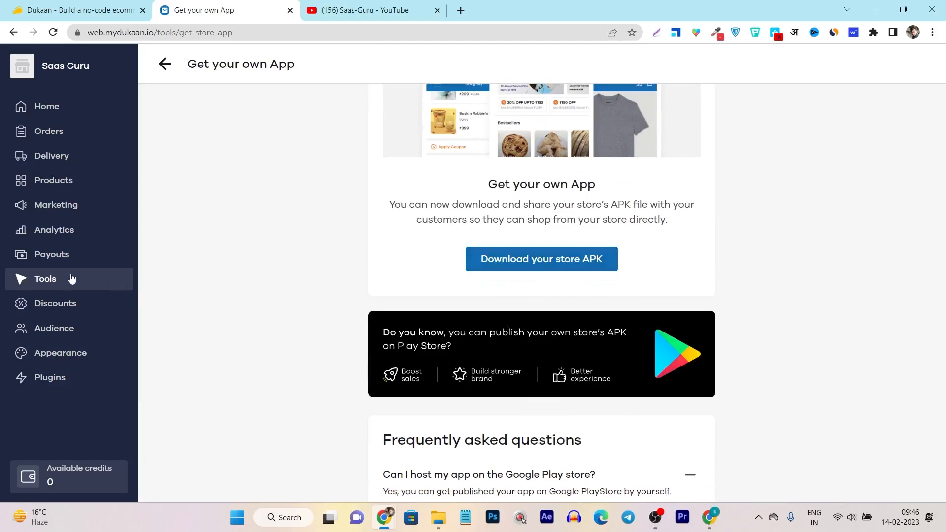
pyautogui.click(164, 64)
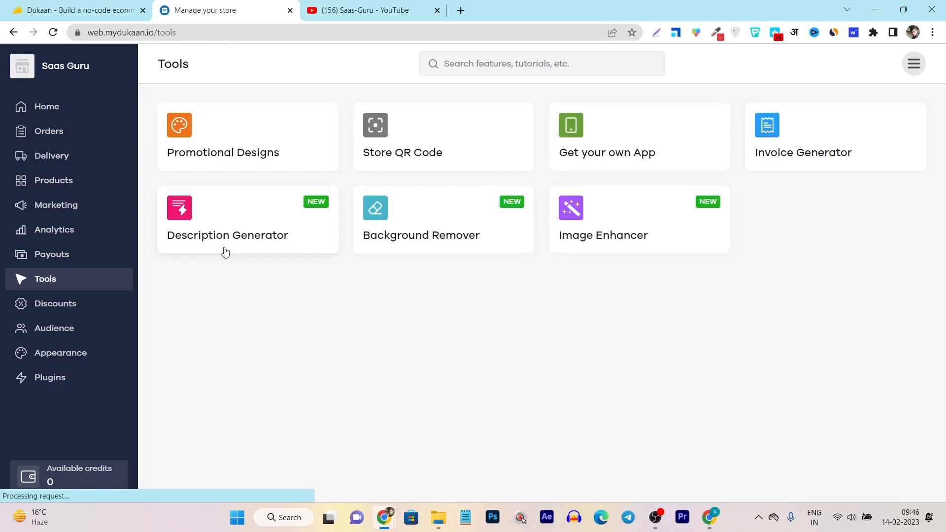
pyautogui.moveTo(655, 243)
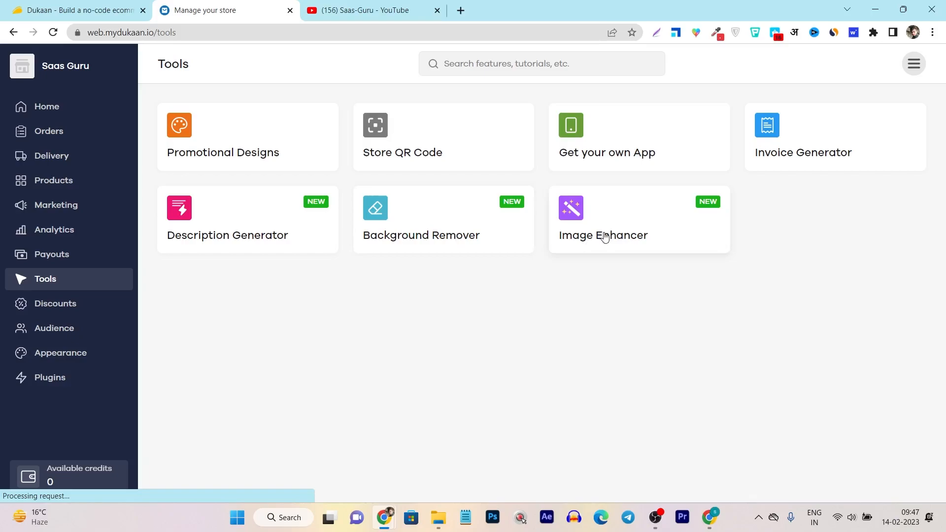
pyautogui.moveTo(55, 303)
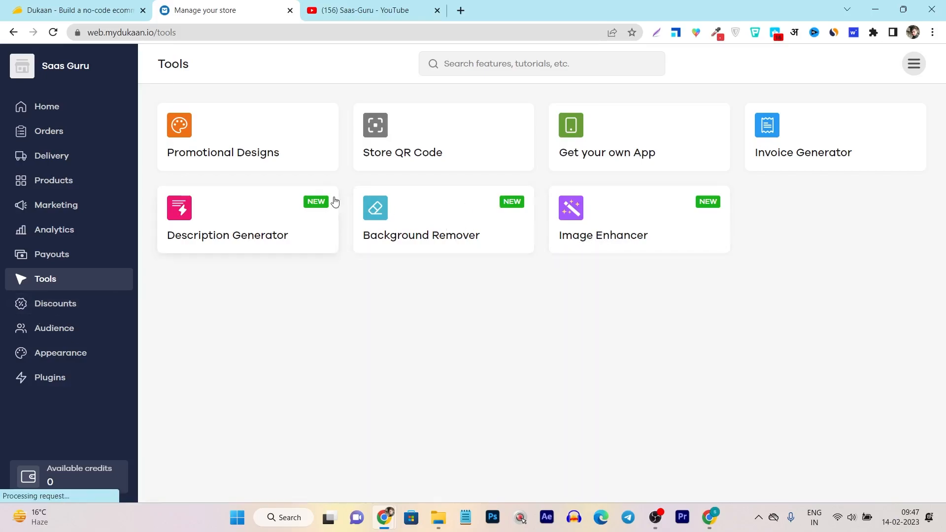
pyautogui.moveTo(595, 179)
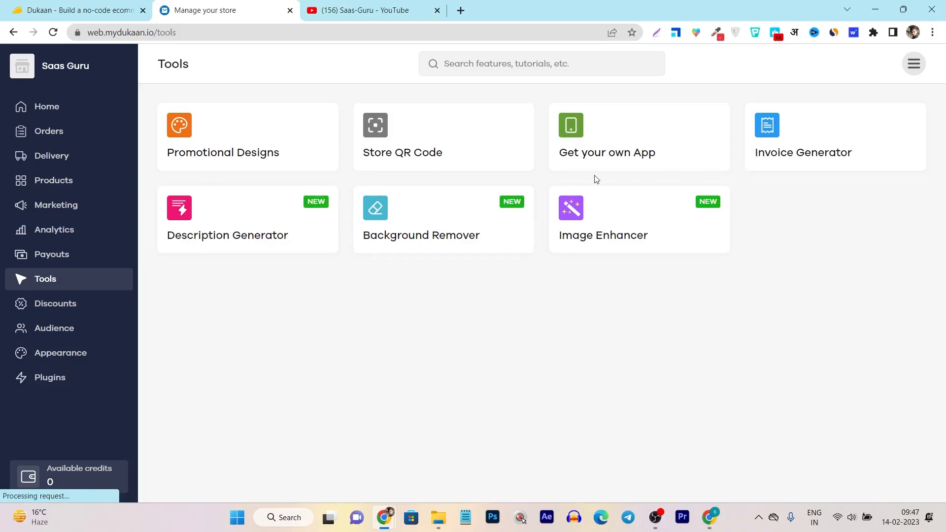
pyautogui.click(55, 303)
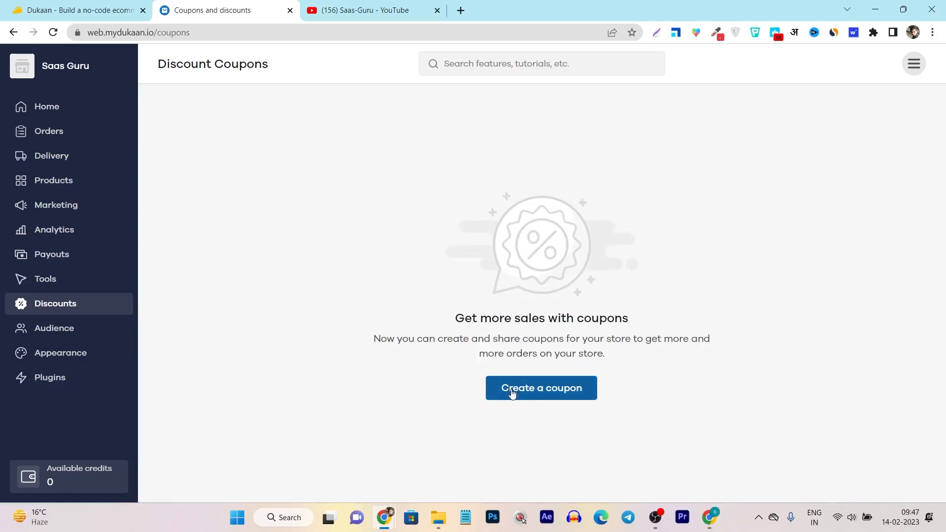
# View the empty Audience page, then open Themes with Lightspeed active.
pyautogui.click(54, 328)
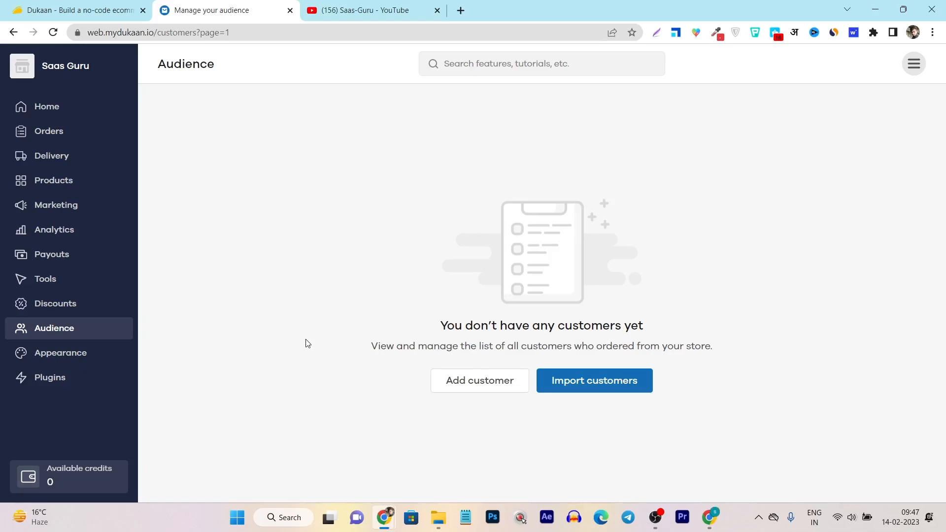
pyautogui.moveTo(199, 360)
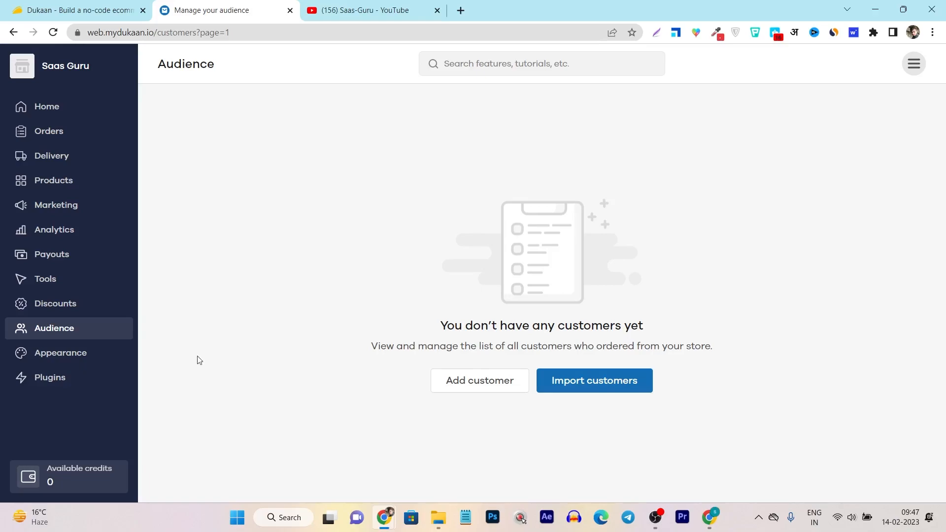
pyautogui.click(60, 353)
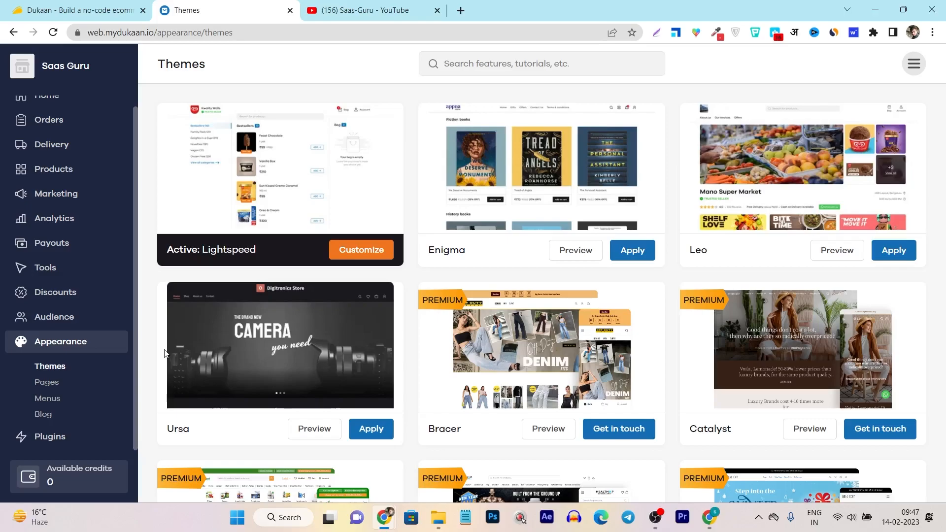
pyautogui.moveTo(406, 240)
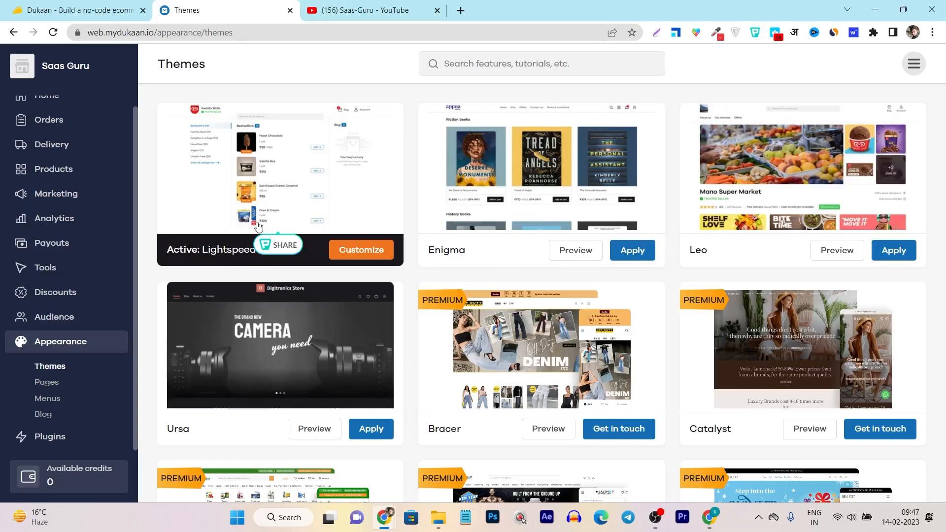
pyautogui.moveTo(470, 219)
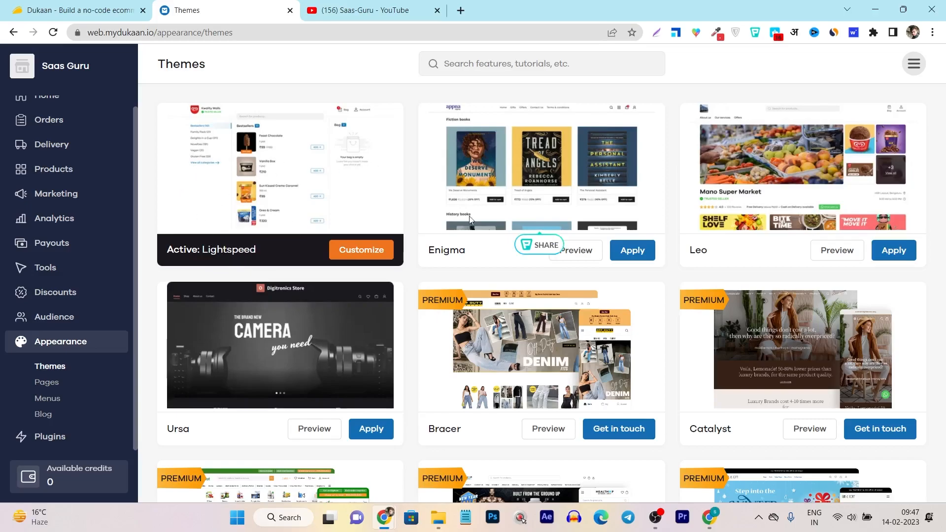
# Browse more themes, check the empty Pages section, then open Analytics plugins.
pyautogui.scroll(-3)
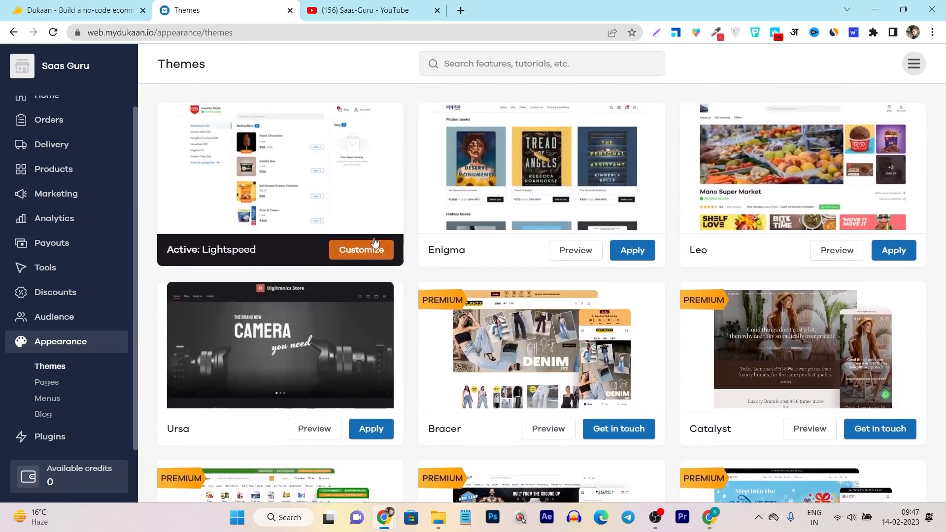
pyautogui.scroll(-3)
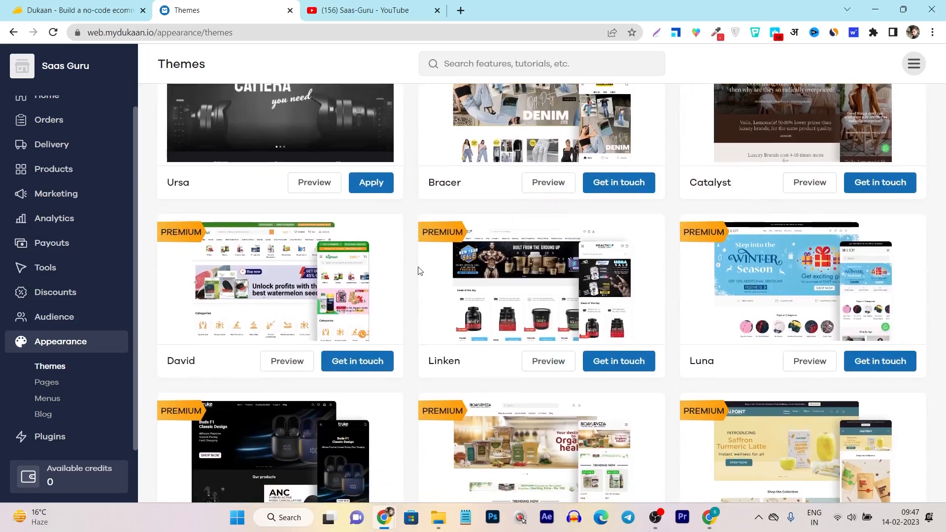
pyautogui.moveTo(418, 289)
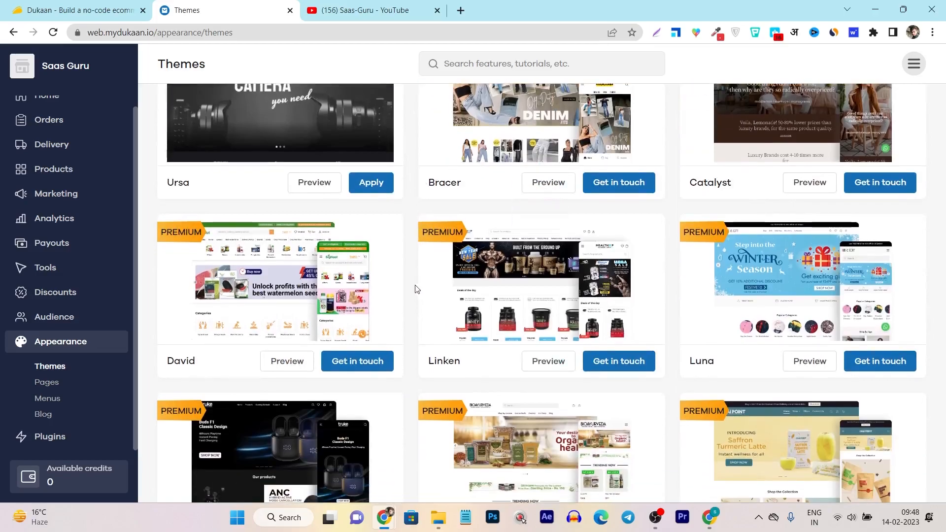
pyautogui.moveTo(46, 384)
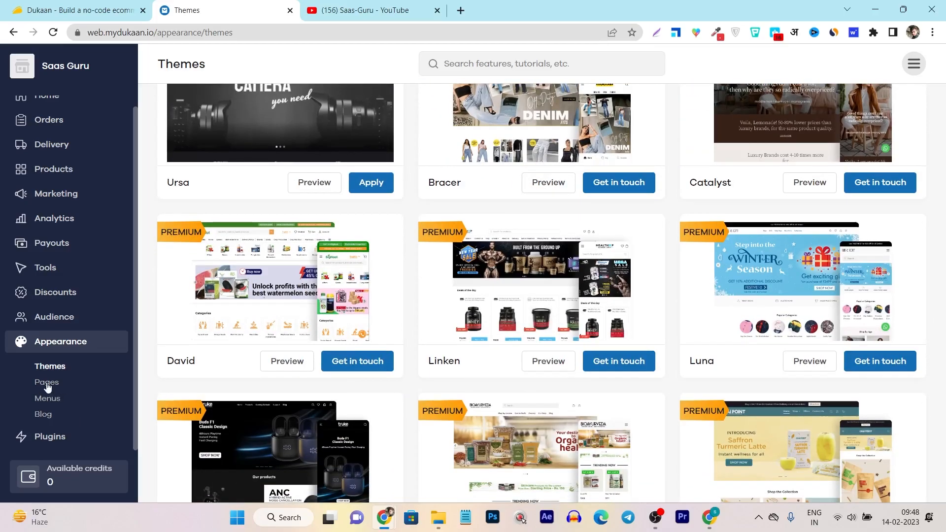
pyautogui.click(46, 382)
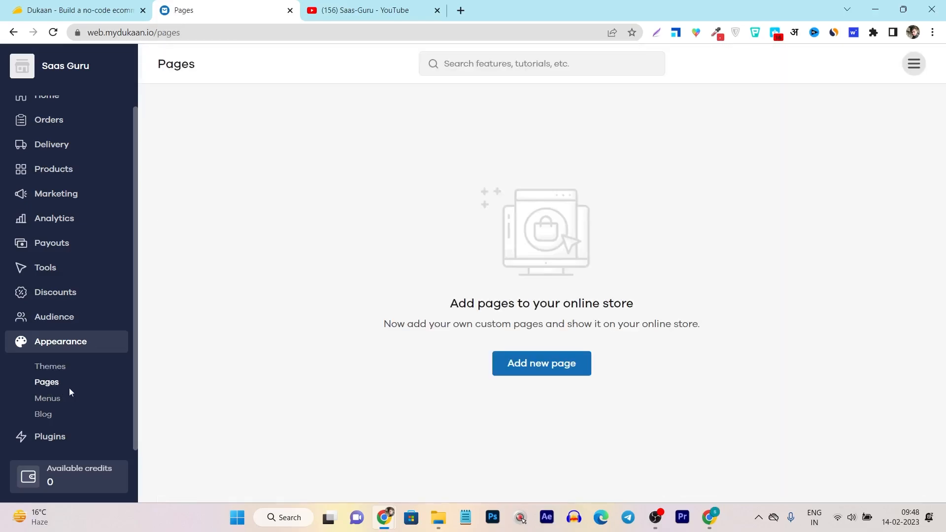
pyautogui.click(43, 414)
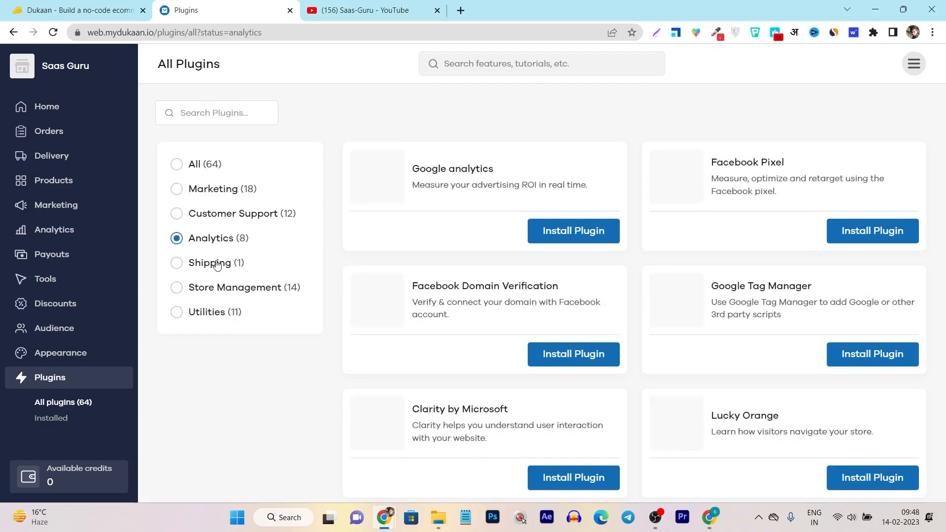
# Filter the plugin list by Store Management, then Utilities, then Marketing.
pyautogui.click(177, 288)
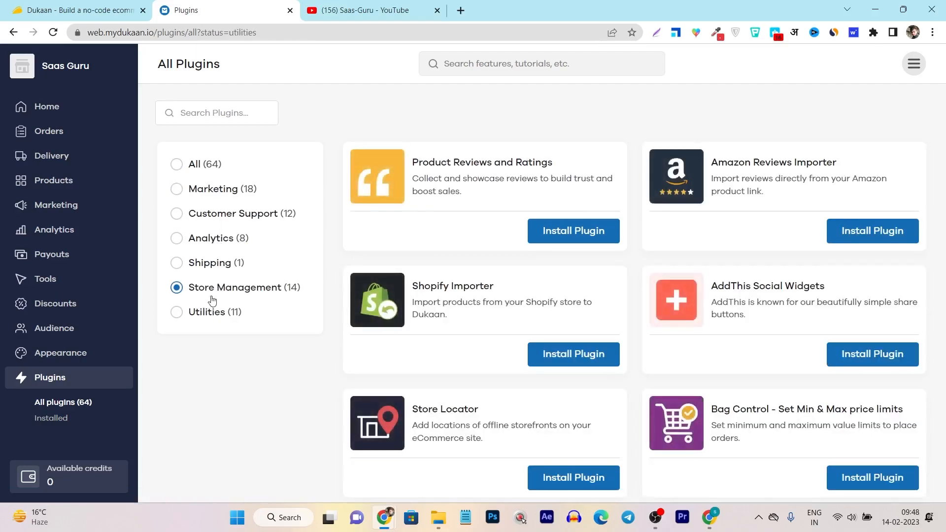
pyautogui.click(177, 311)
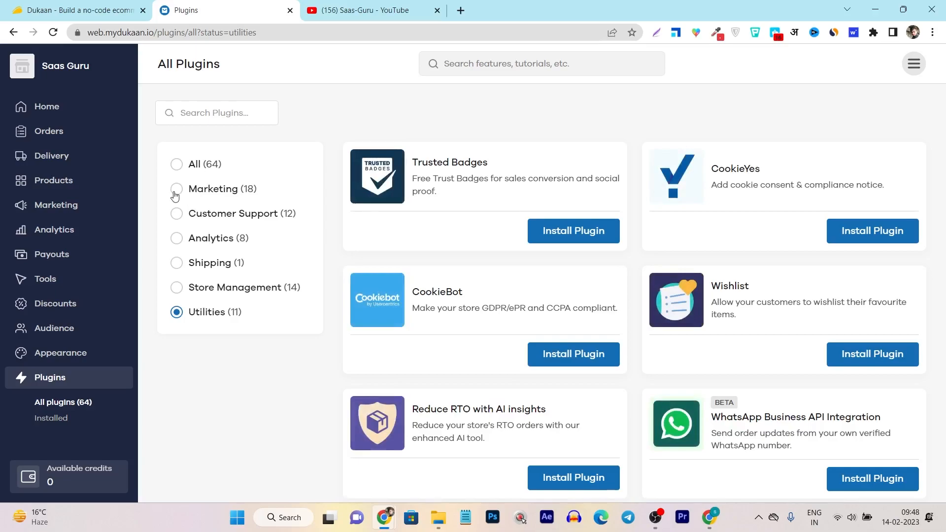
pyautogui.click(177, 189)
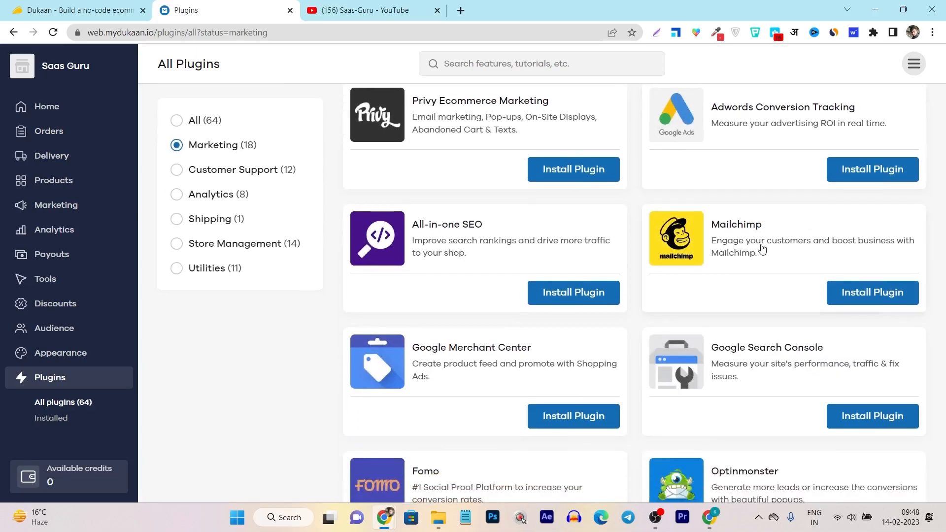
# Scroll through the Marketing plugins, then switch to the Saas-Guru YouTube tab.
pyautogui.scroll(-3)
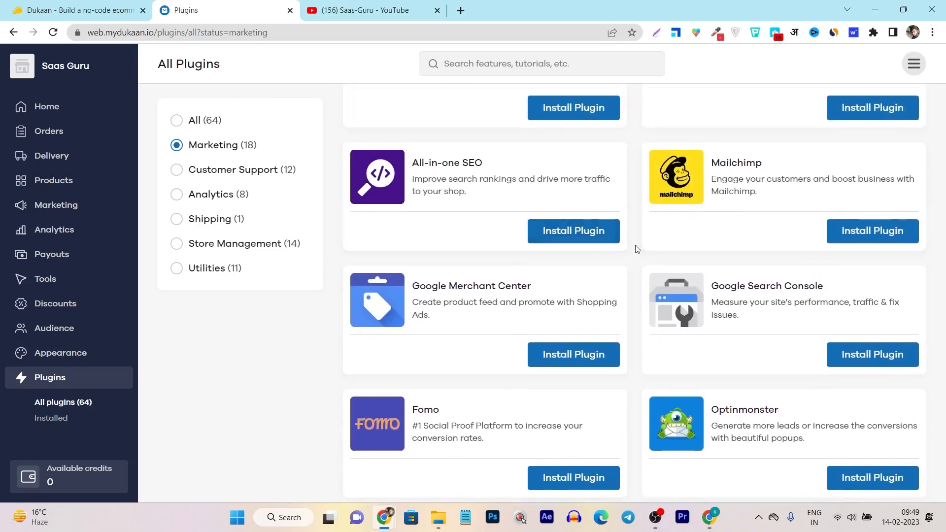
pyautogui.scroll(-3)
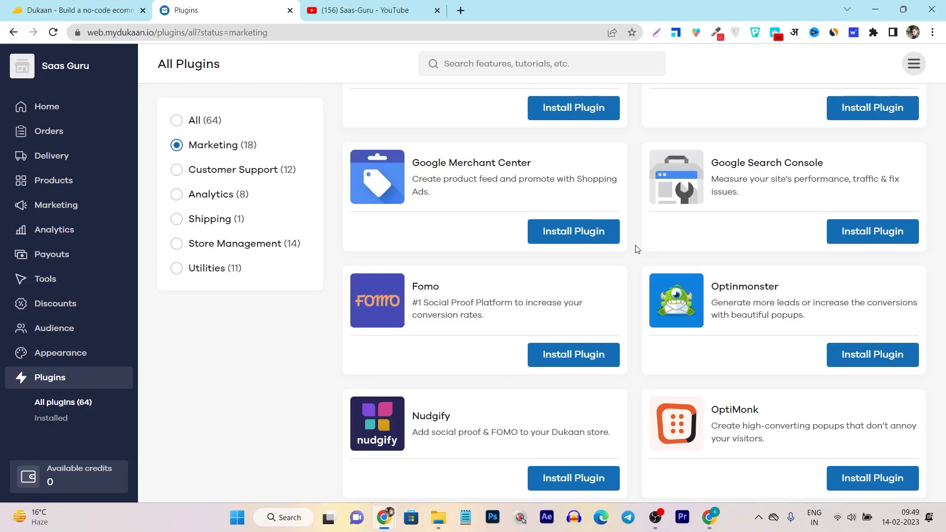
pyautogui.scroll(-3)
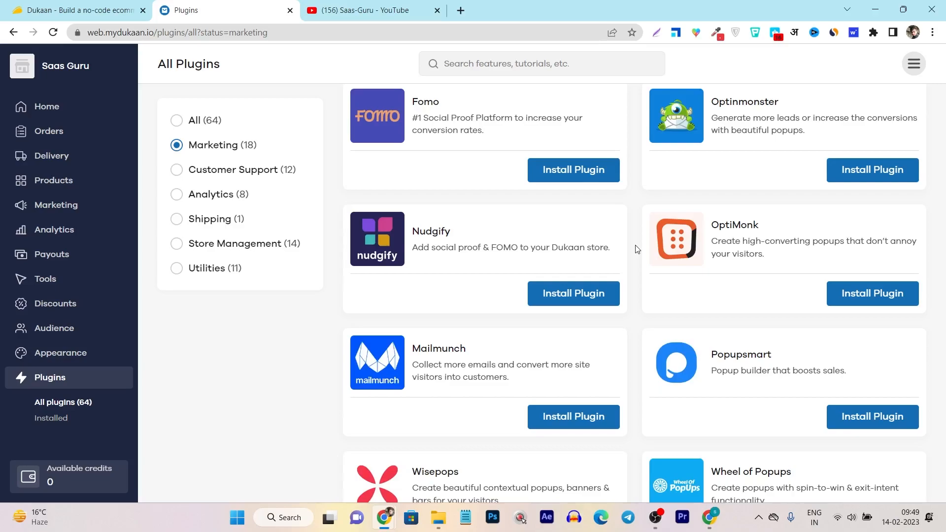
pyautogui.click(368, 11)
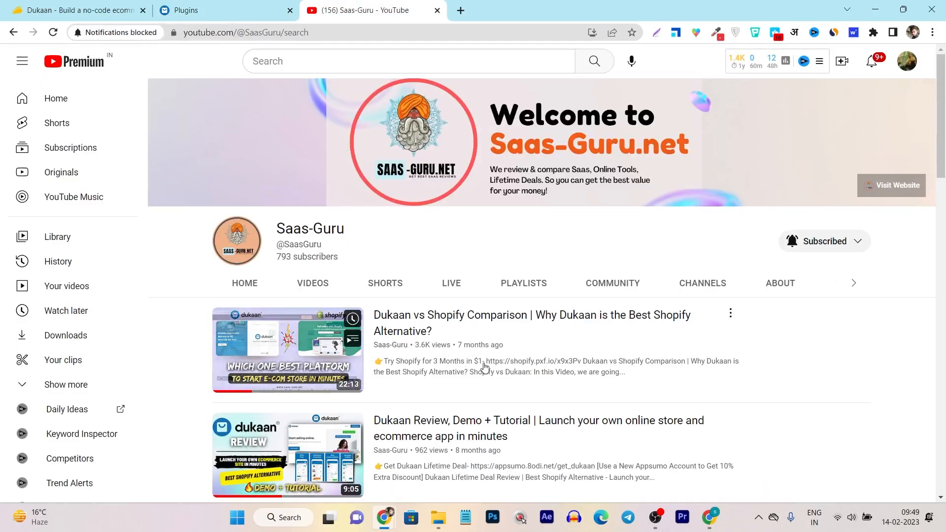
# Return to the Dukaan tab, where plugins are filtered to Customer Support.
pyautogui.click(223, 11)
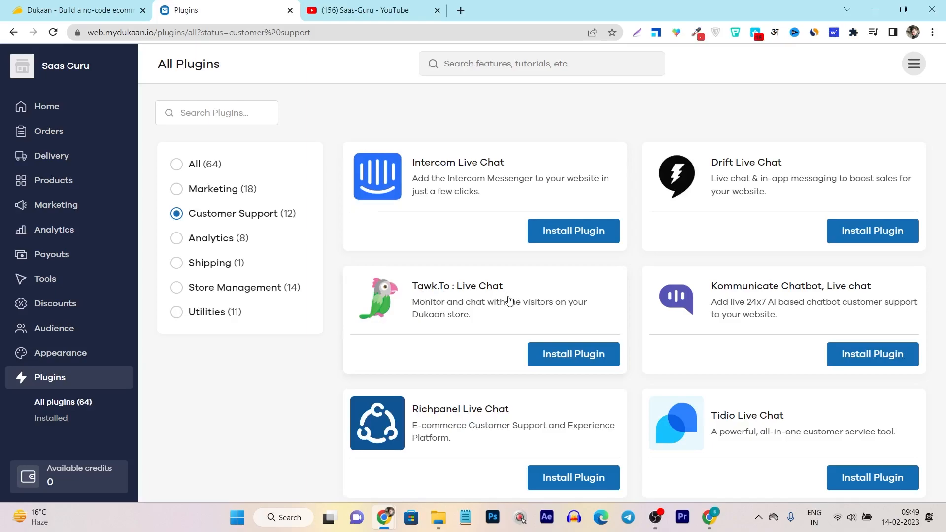
pyautogui.moveTo(613, 365)
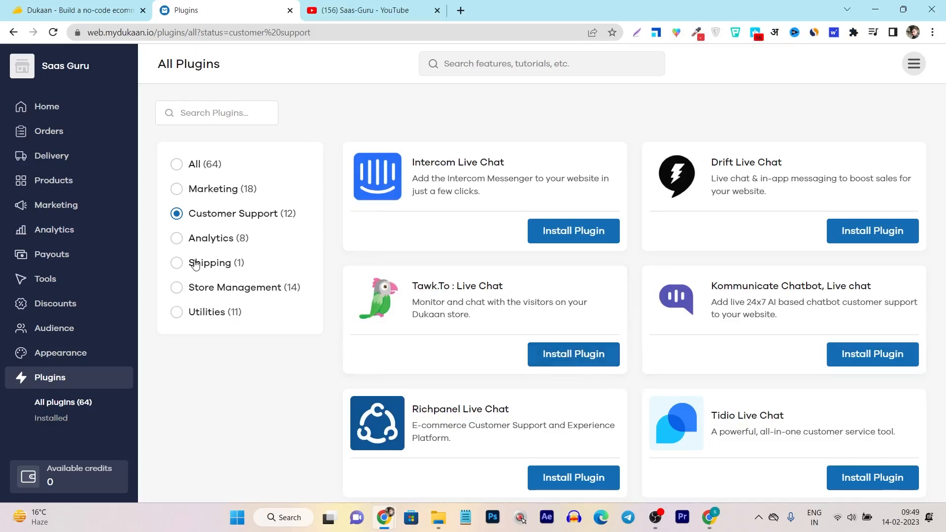
# Browse Shipping and Store Management plugins, reset to all 64, then open Installed.
pyautogui.click(176, 263)
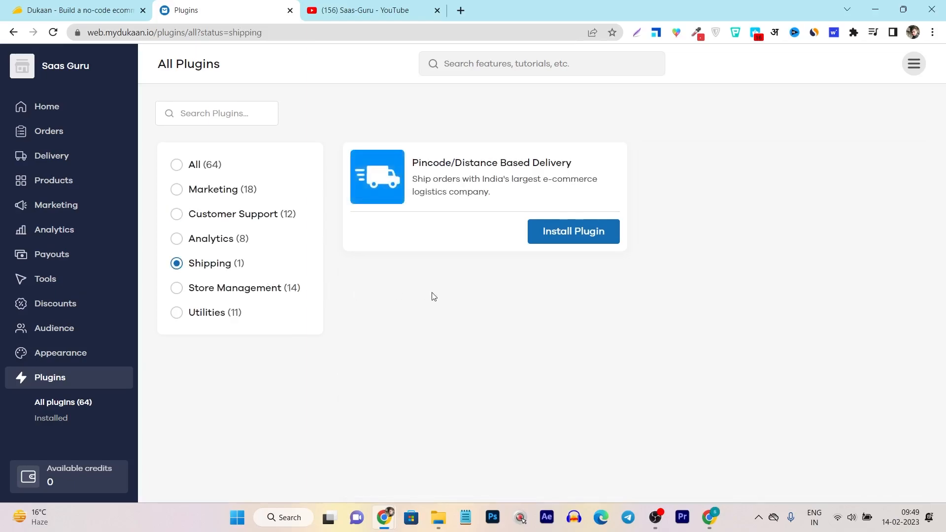
pyautogui.moveTo(429, 184)
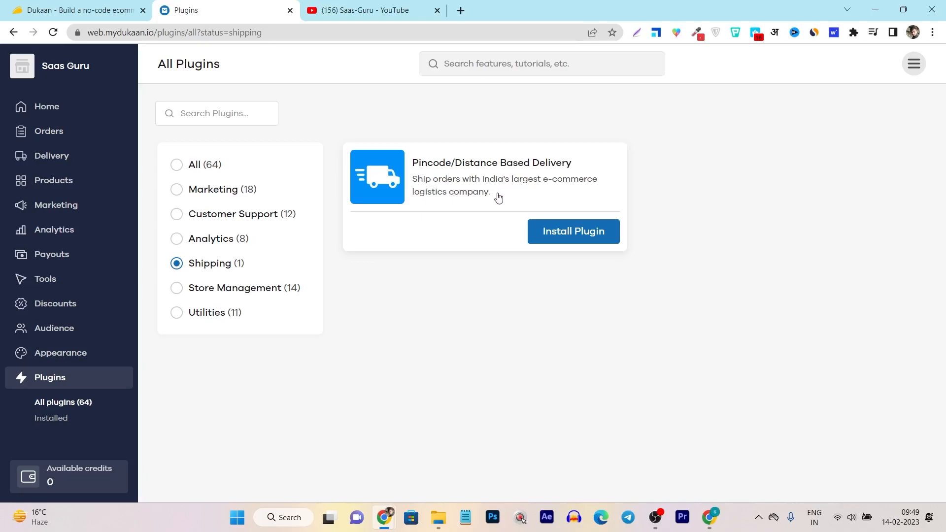
pyautogui.click(176, 287)
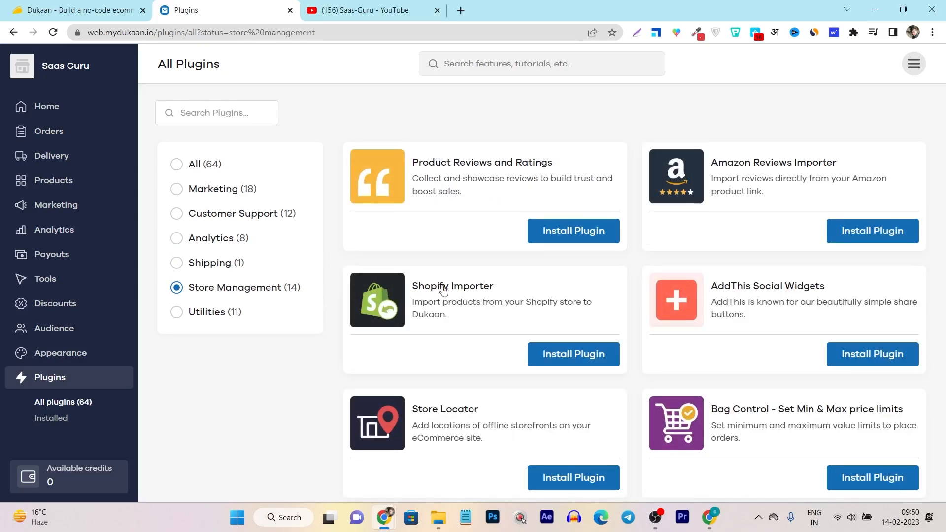
pyautogui.moveTo(485, 224)
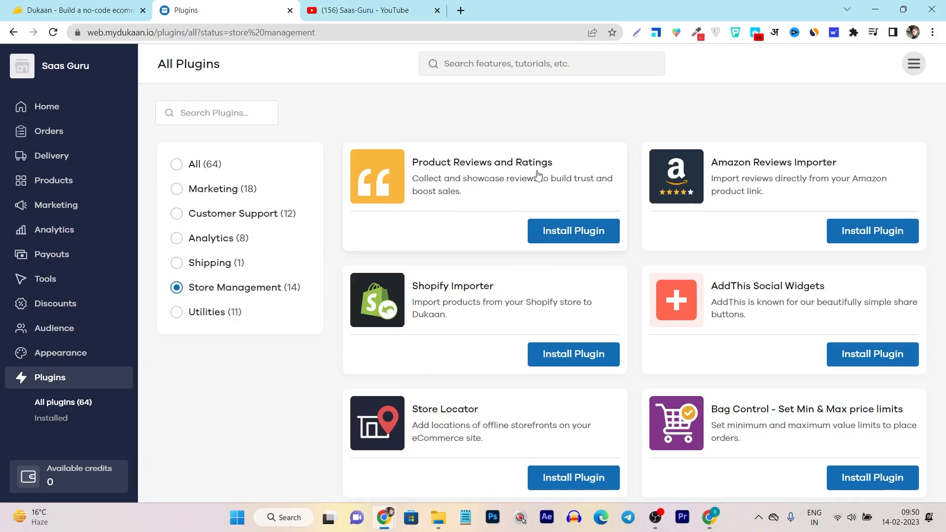
pyautogui.moveTo(482, 238)
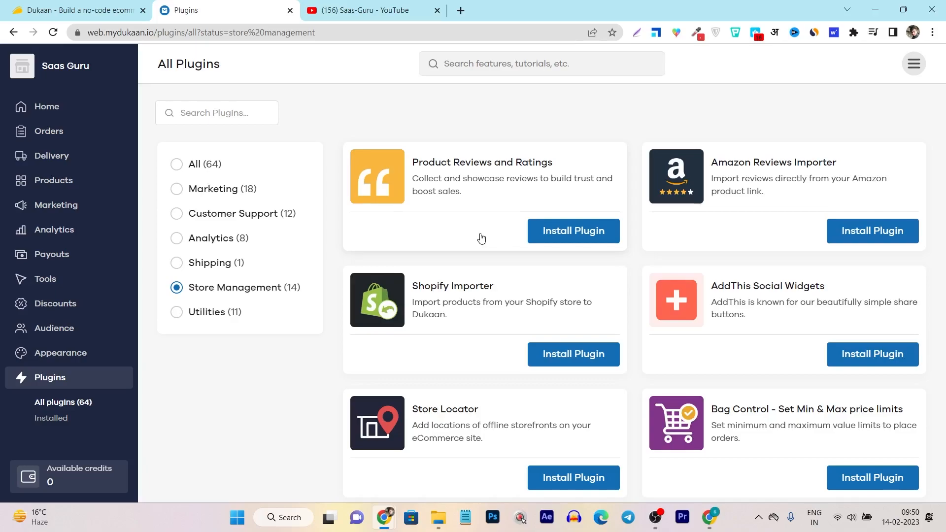
pyautogui.moveTo(429, 316)
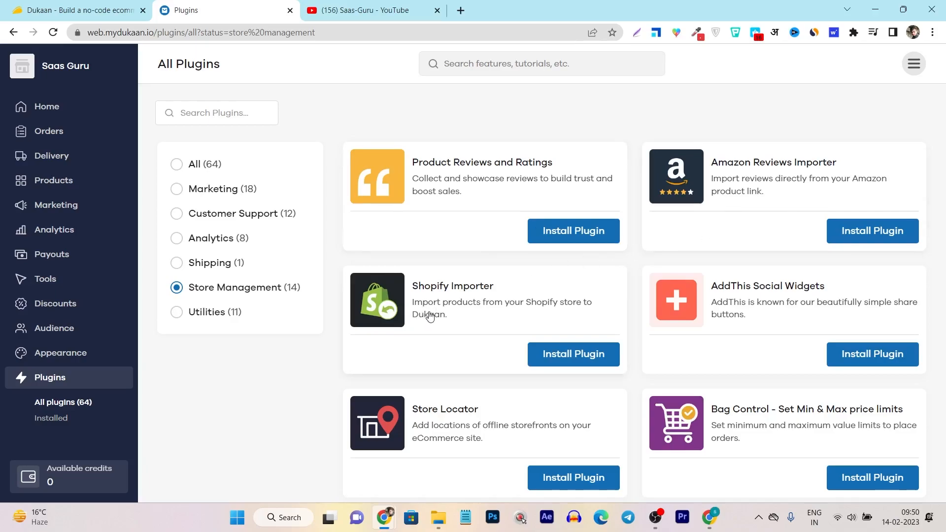
pyautogui.moveTo(424, 346)
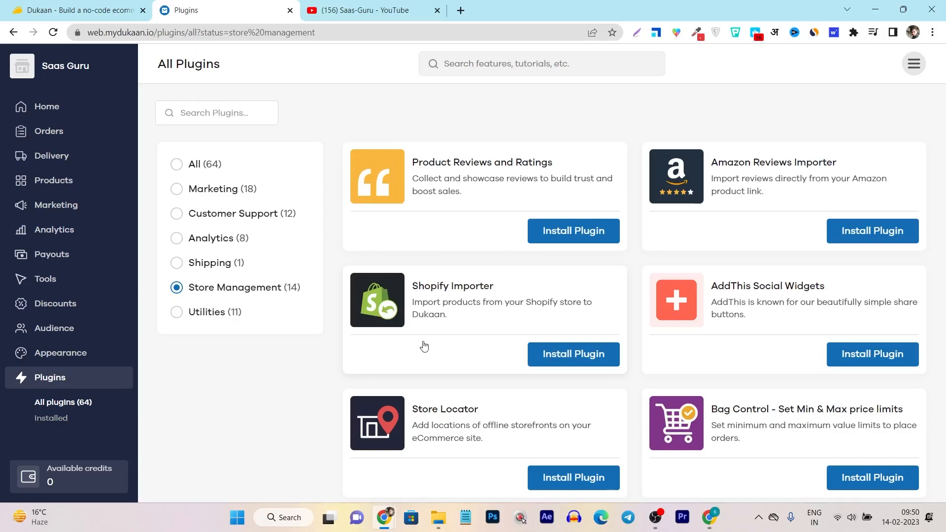
pyautogui.moveTo(449, 303)
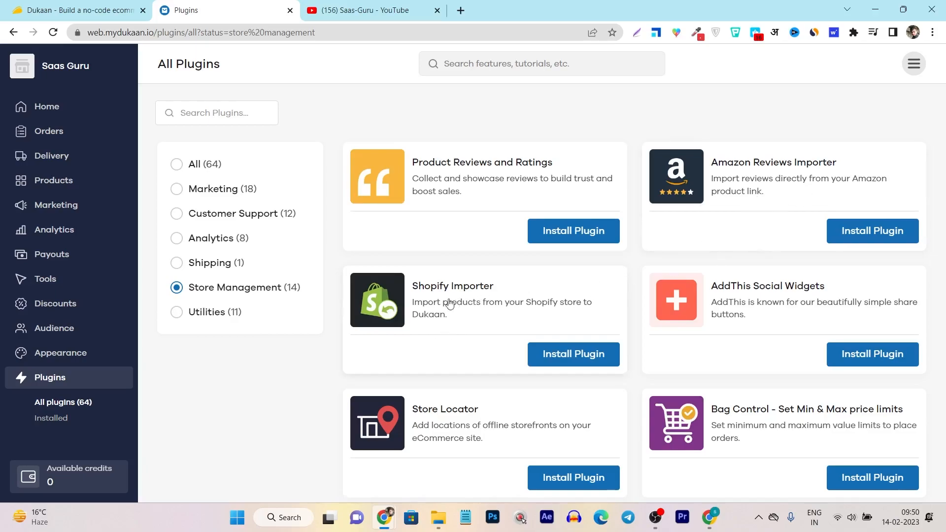
pyautogui.scroll(-3)
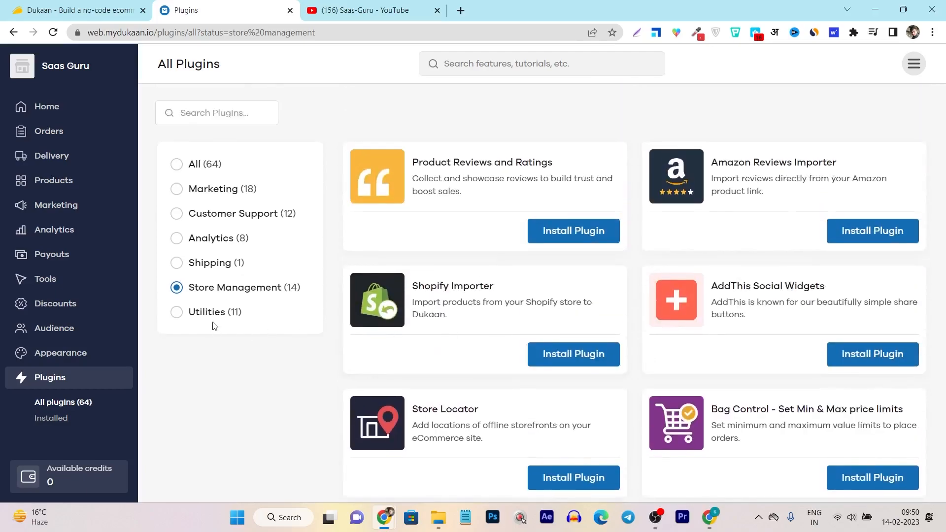
pyautogui.click(176, 164)
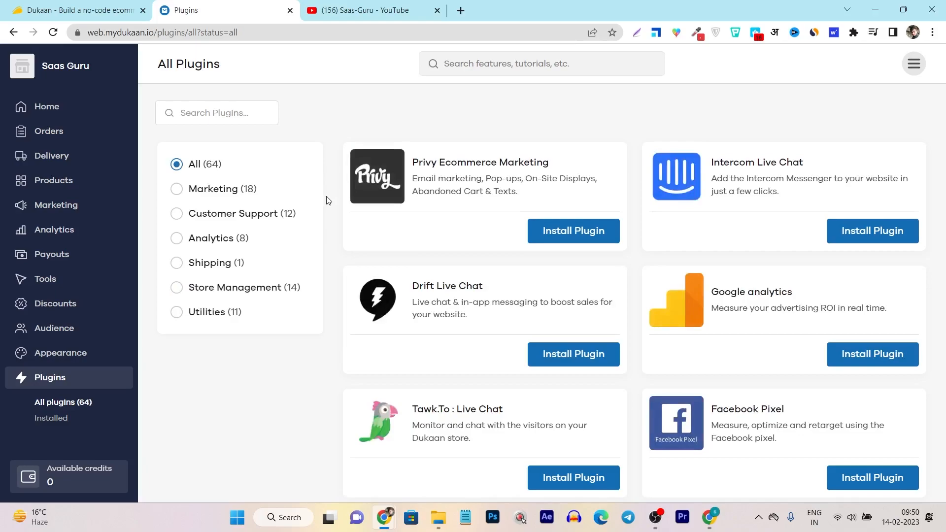
pyautogui.moveTo(305, 355)
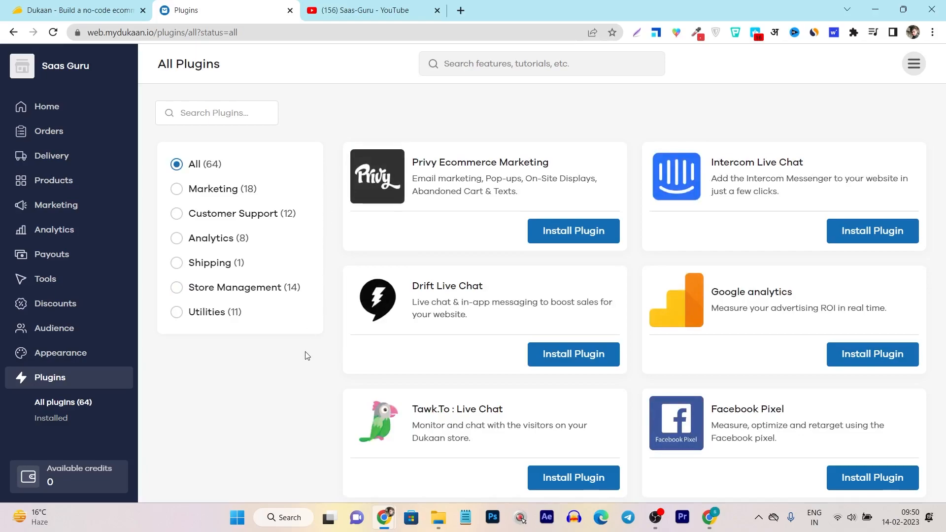
pyautogui.click(51, 418)
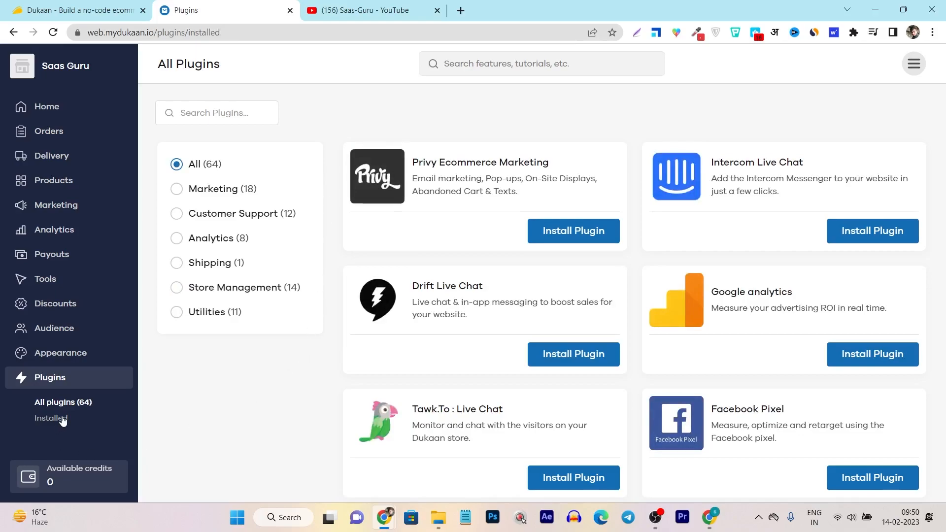
# Check the empty Installed plugins list, visit Home, then switch to the AppSumo deal.
pyautogui.click(52, 417)
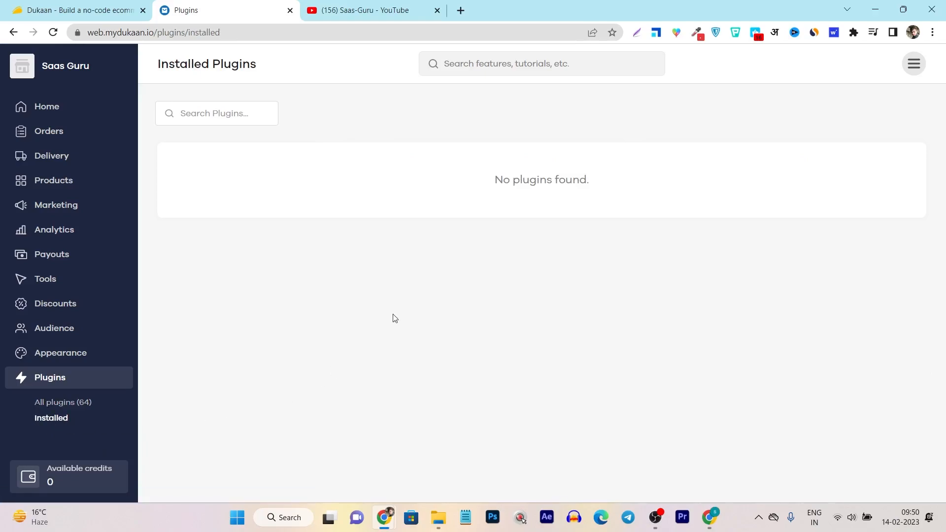
pyautogui.moveTo(135, 338)
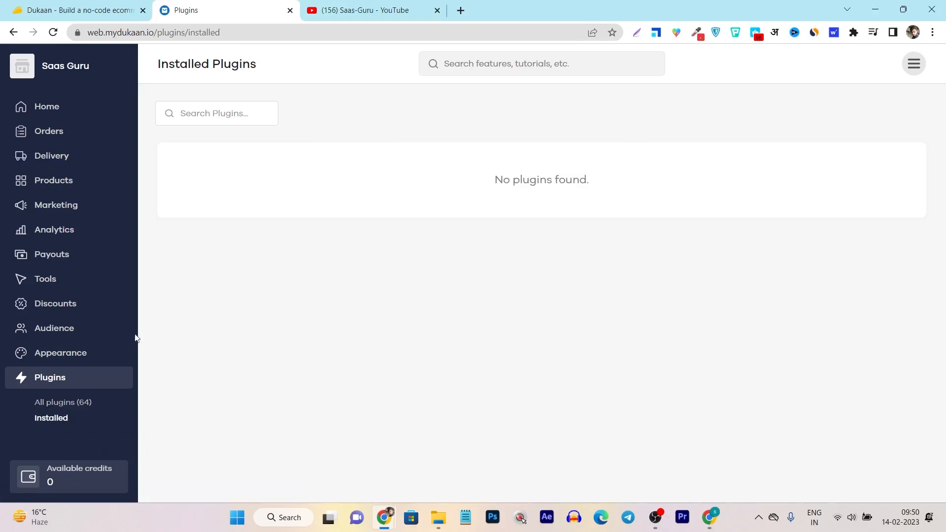
pyautogui.moveTo(180, 224)
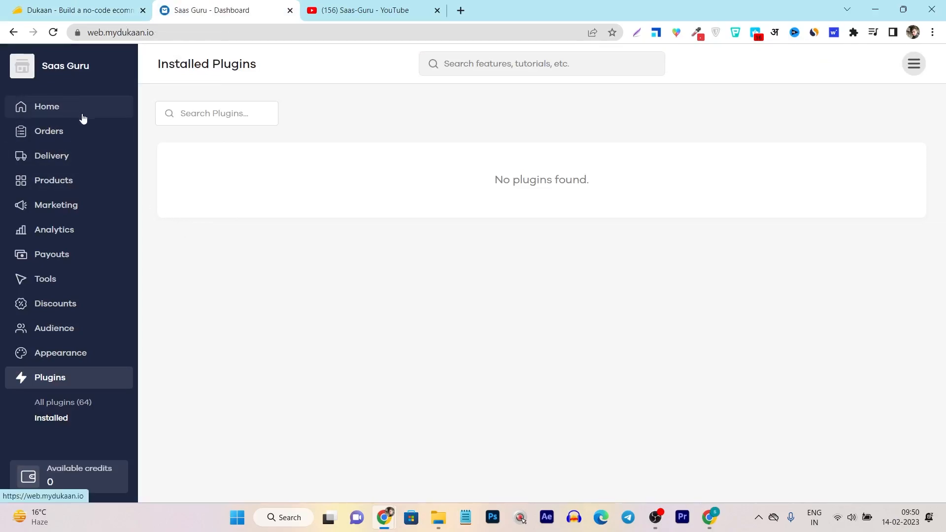
pyautogui.click(47, 107)
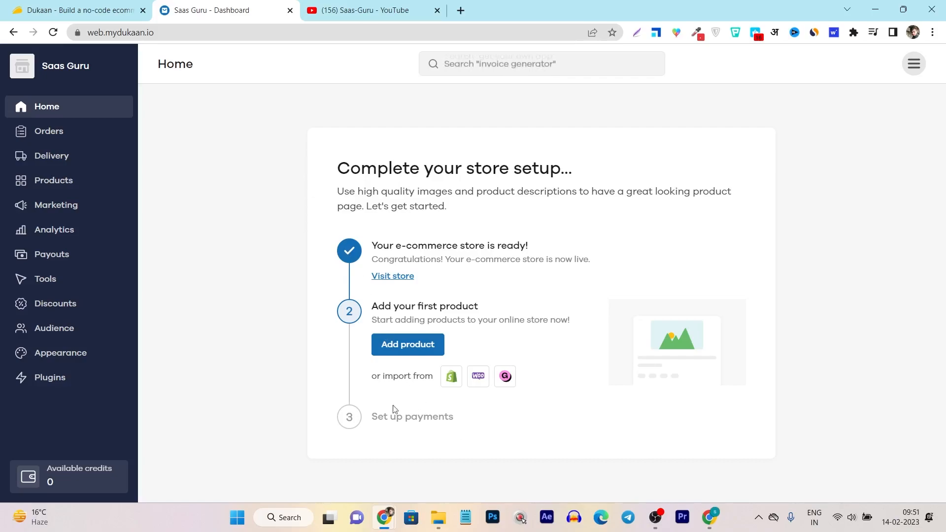
pyautogui.click(72, 10)
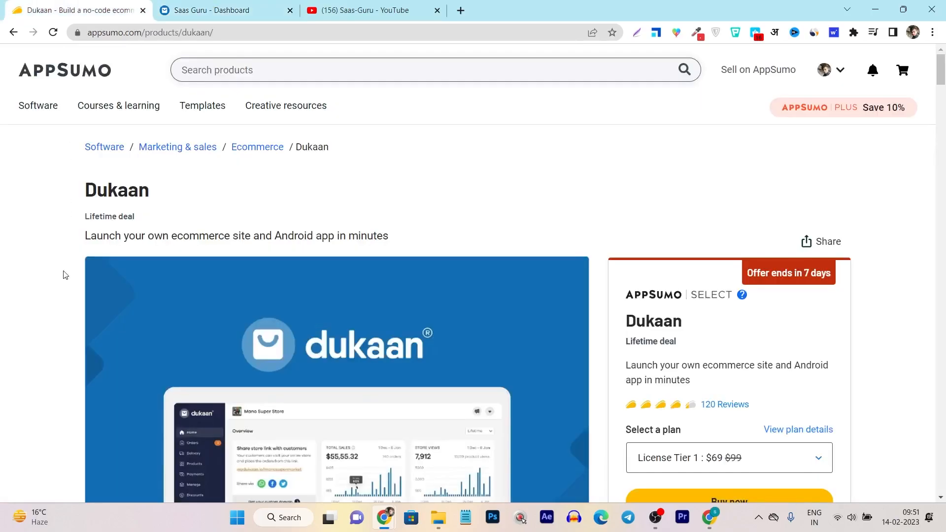
pyautogui.moveTo(598, 258)
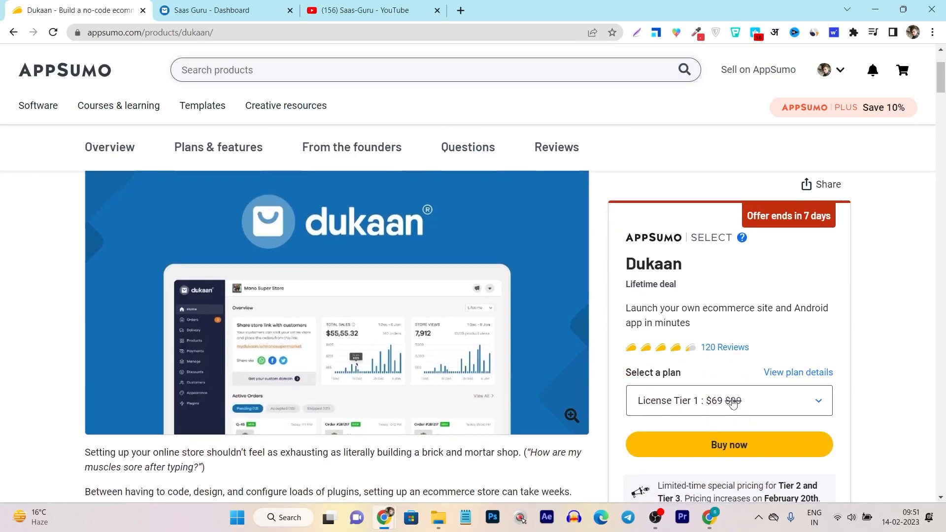
# Return to the Dukaan Home dashboard and open the account menu.
pyautogui.click(223, 10)
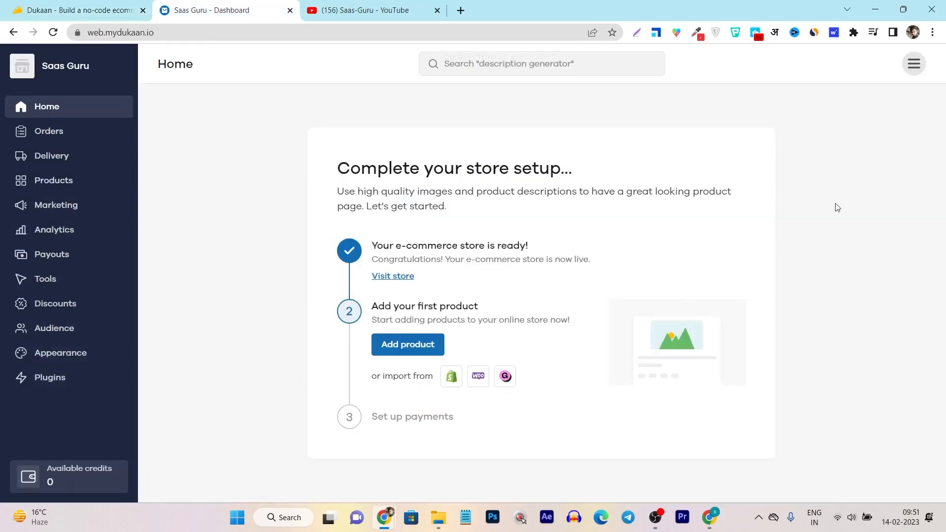
pyautogui.click(913, 64)
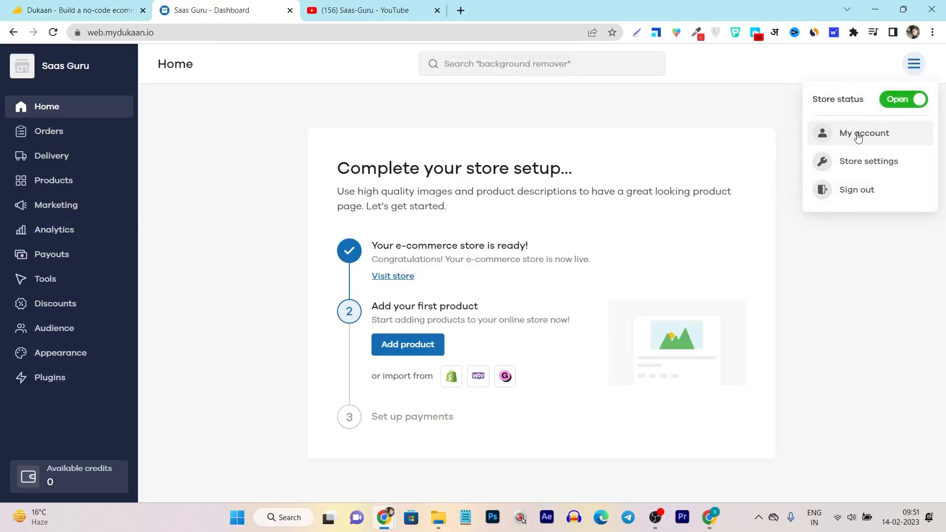
# View My account > Subscription's Tier 1 Dukaan Gold lifetime plan, then glance at AppSumo.
pyautogui.click(864, 133)
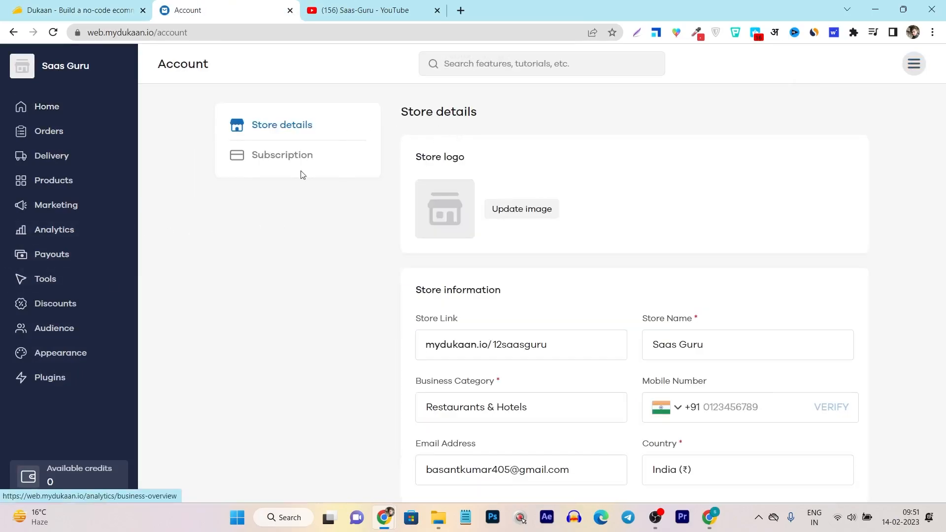
pyautogui.click(282, 154)
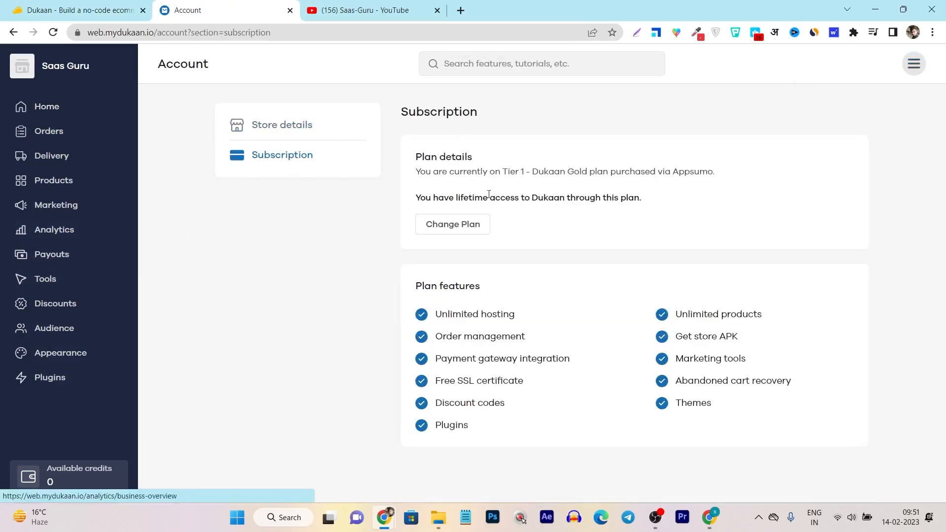
pyautogui.moveTo(634, 181)
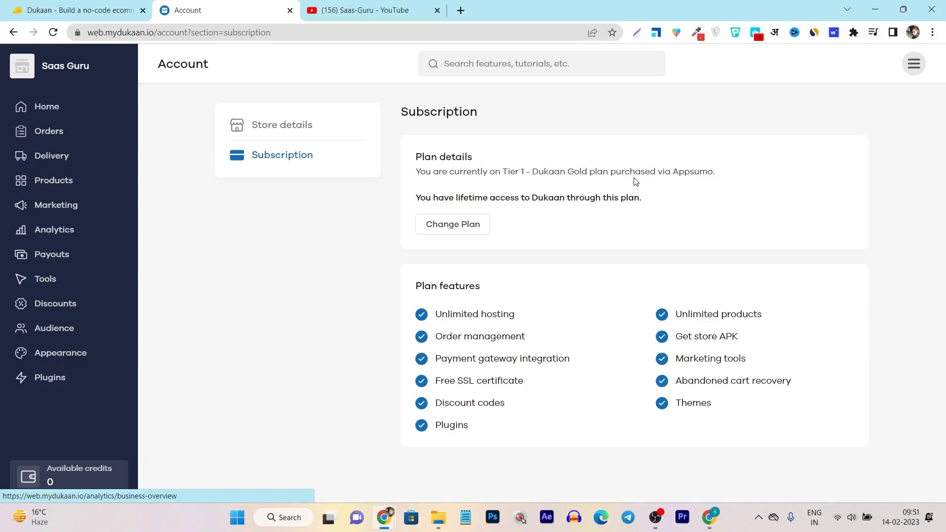
pyautogui.click(75, 10)
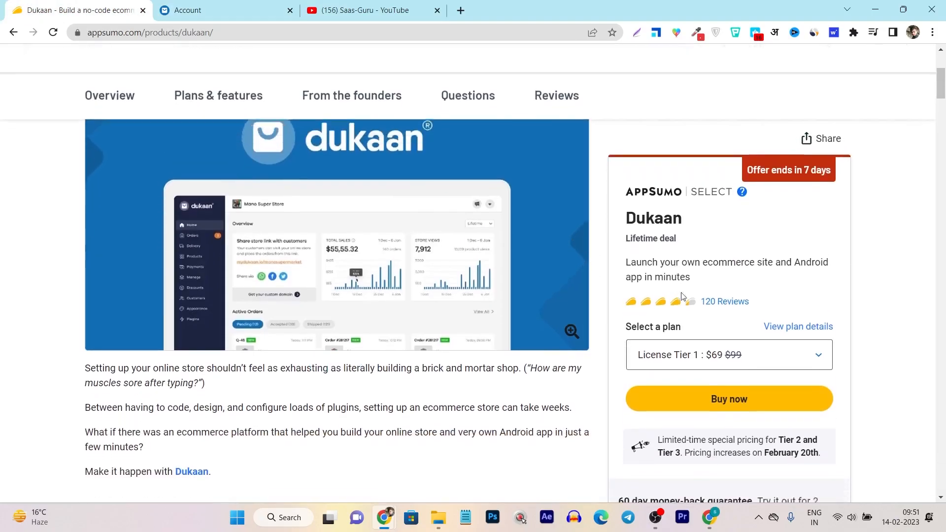
pyautogui.scroll(-3)
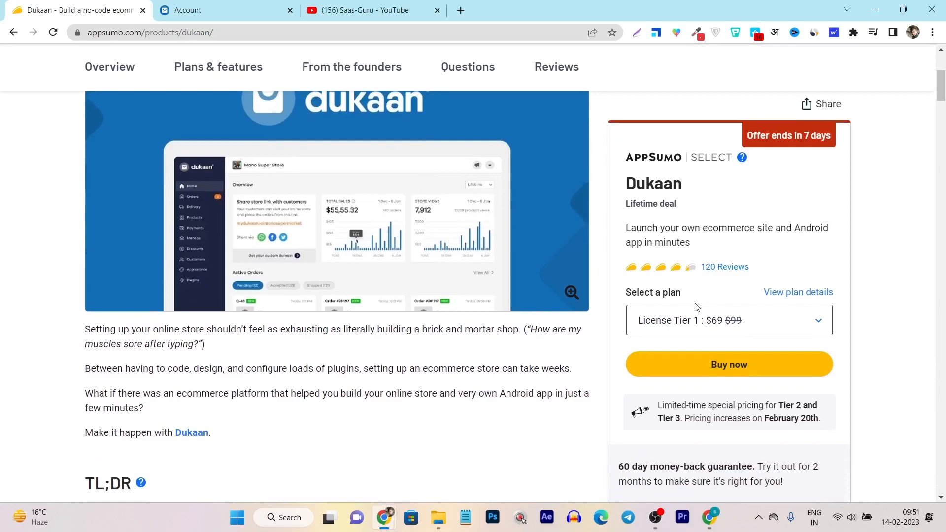
pyautogui.scroll(3)
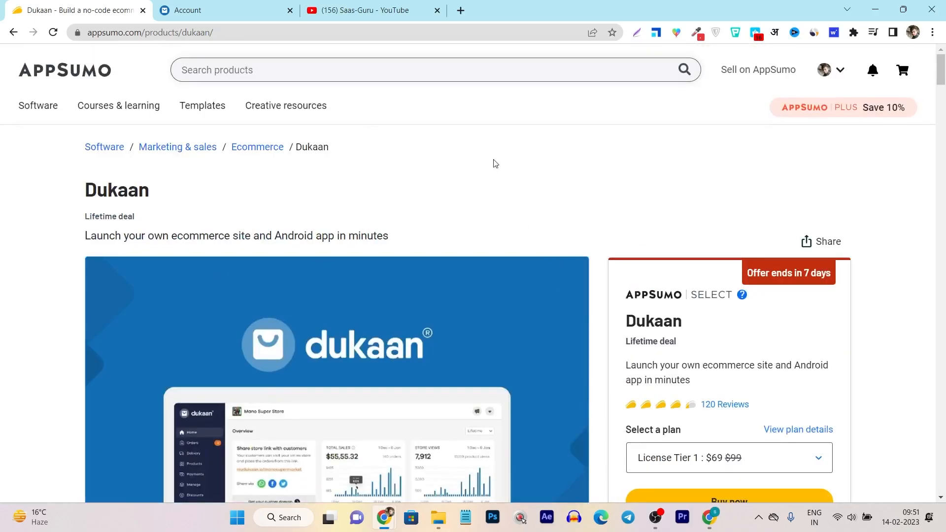
# Go back to Dukaan's Home page, then switch again to the AppSumo deal.
pyautogui.click(223, 11)
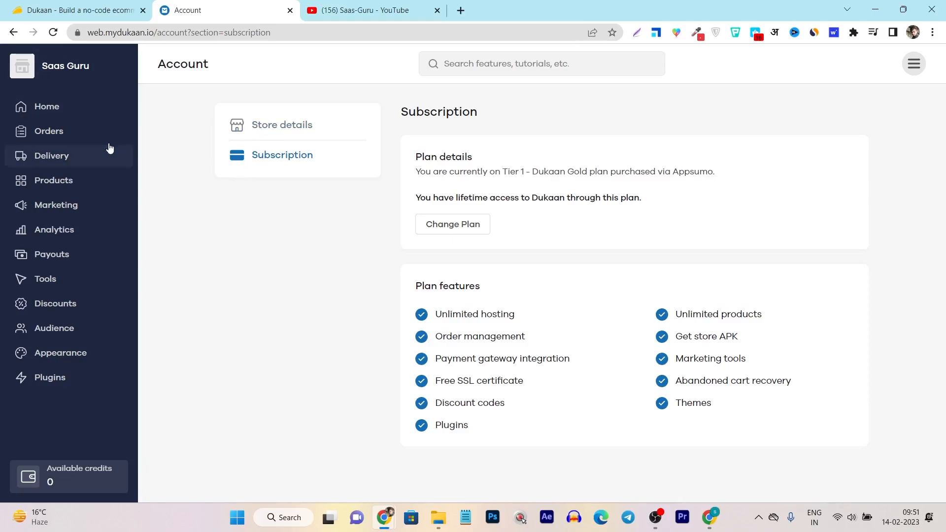
pyautogui.click(47, 107)
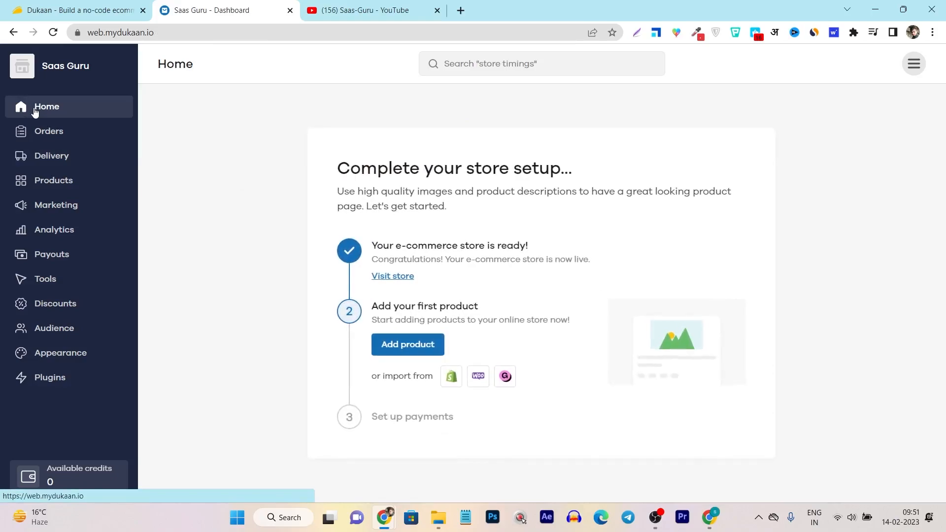
pyautogui.click(76, 11)
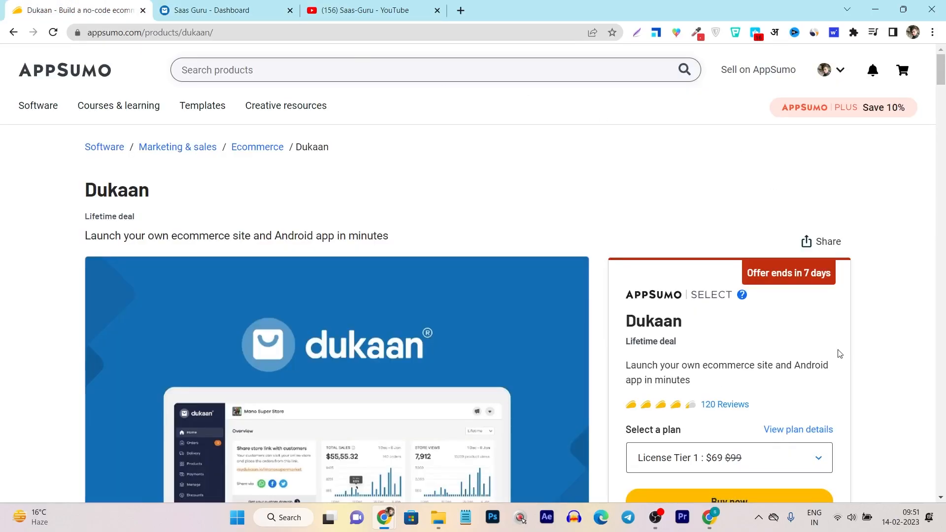
# Scroll the AppSumo Dukaan page and jump to Plans & features, showing License Tiers 1-3.
pyautogui.scroll(-3)
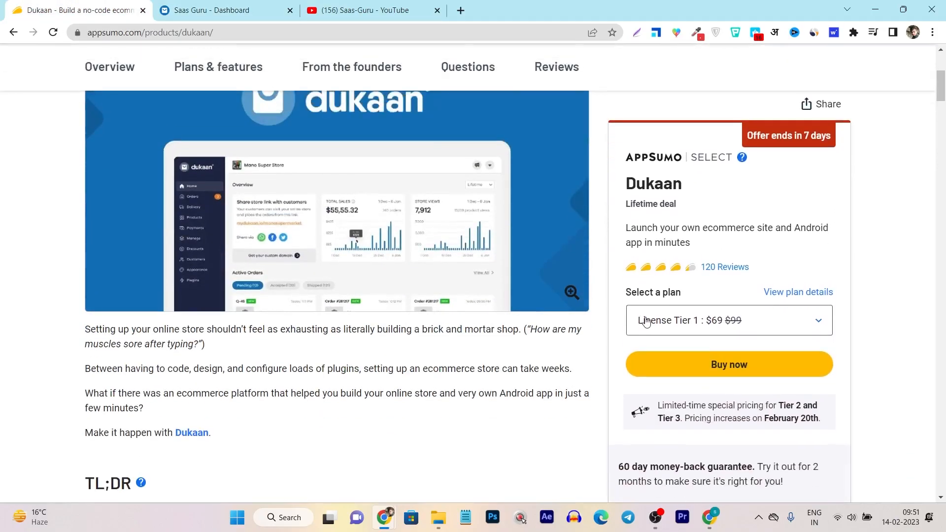
pyautogui.moveTo(608, 362)
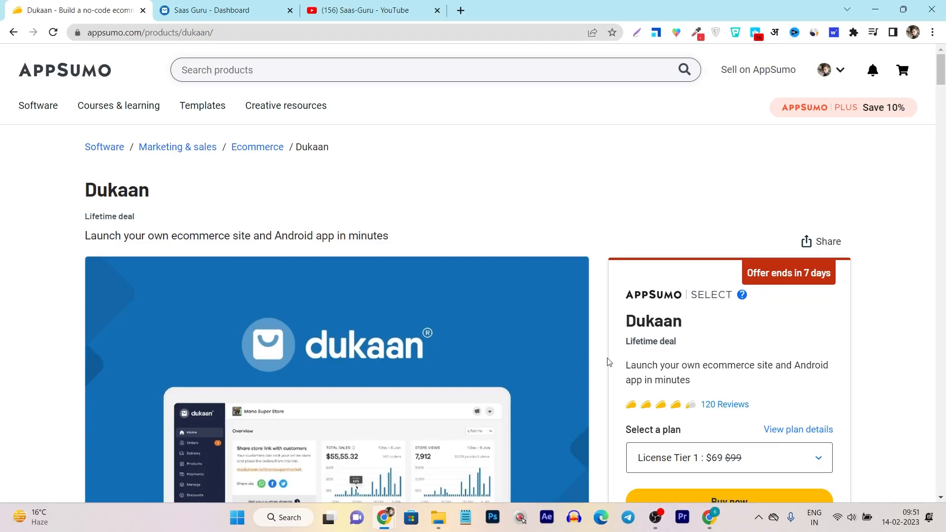
pyautogui.scroll(-3)
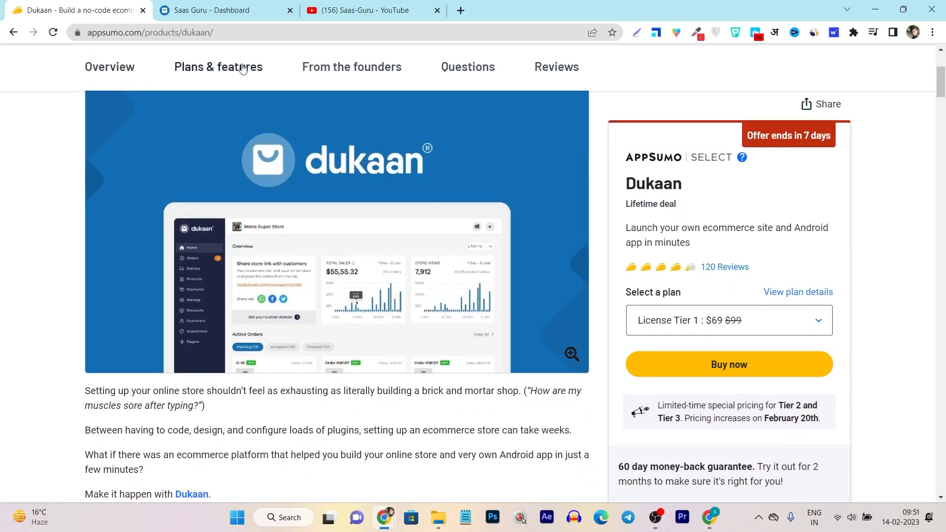
pyautogui.click(218, 67)
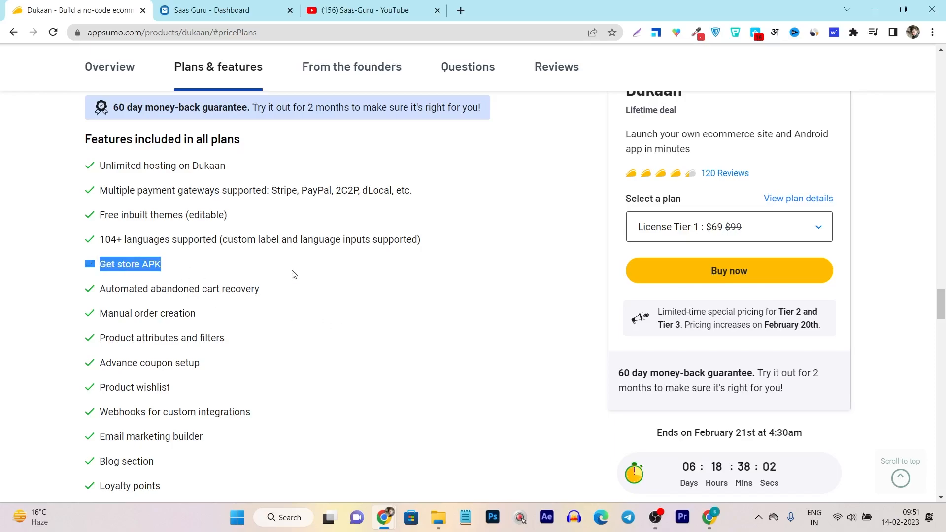
pyautogui.scroll(-3)
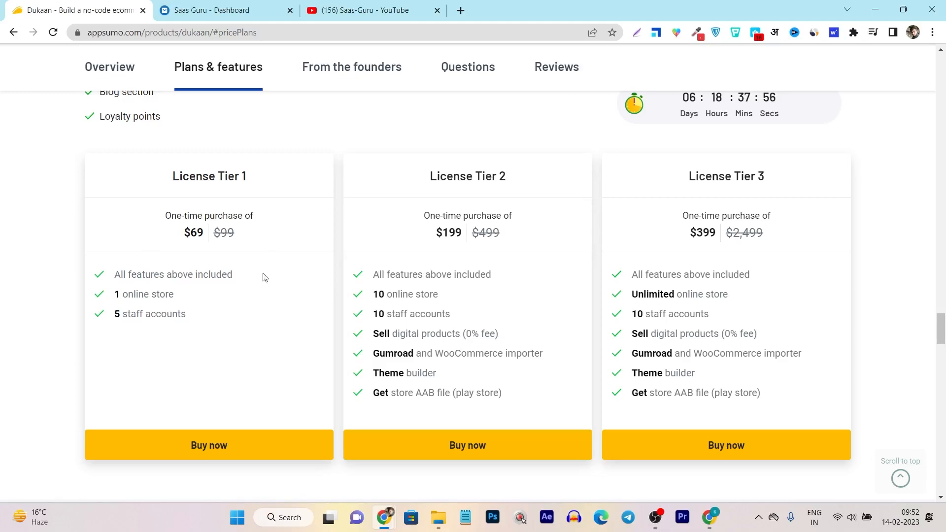
pyautogui.moveTo(171, 305)
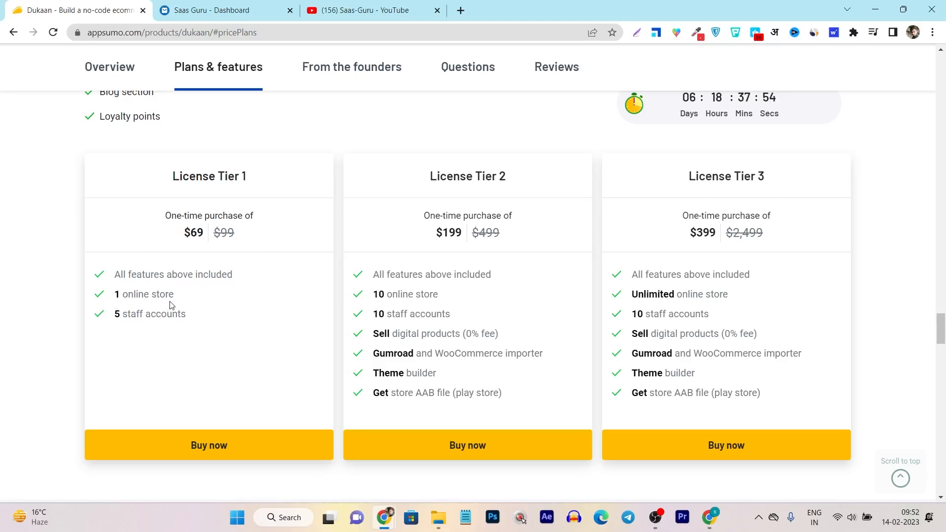
pyautogui.moveTo(370, 304)
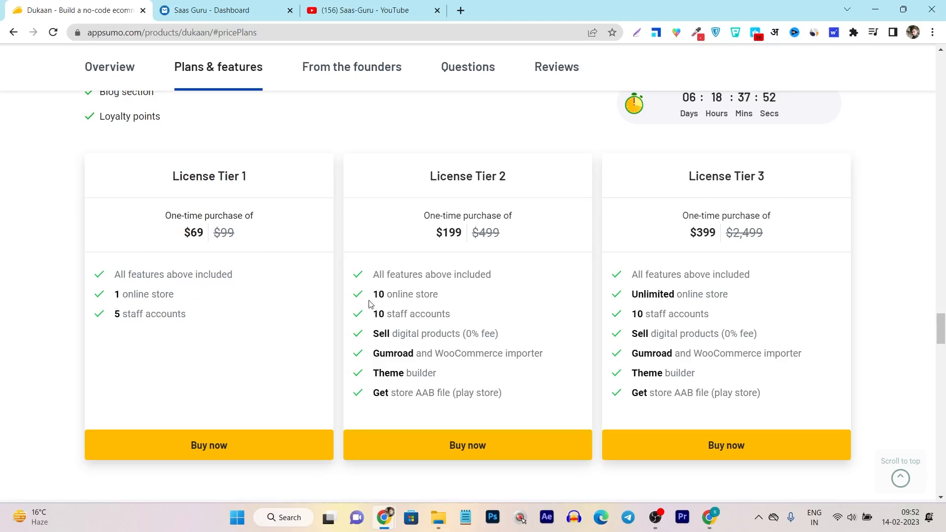
pyautogui.moveTo(561, 199)
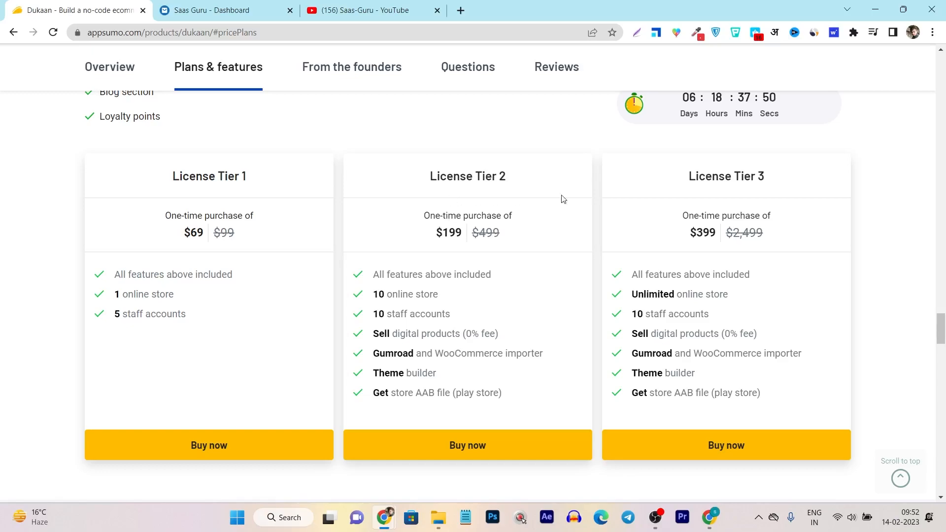
# Scroll the AppSumo page back to the top and switch to the Saas-Guru YouTube tab.
pyautogui.scroll(3)
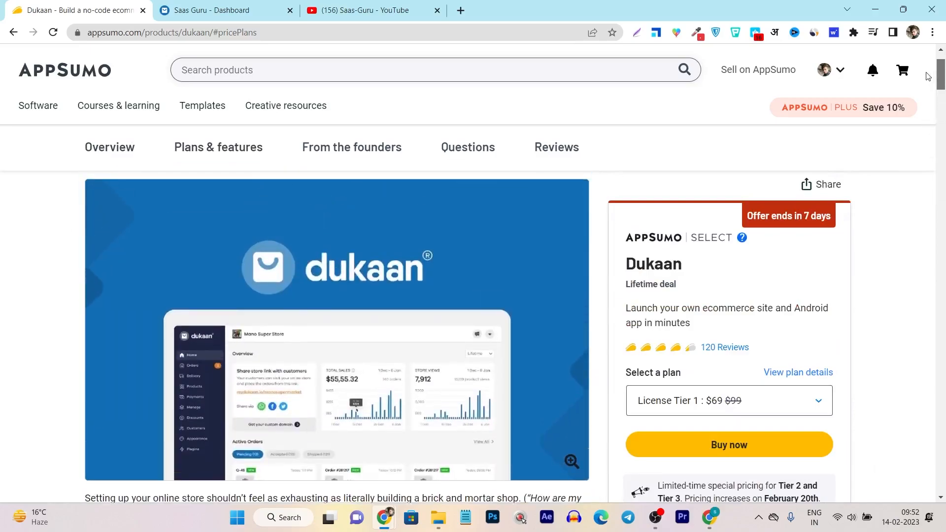
pyautogui.click(362, 10)
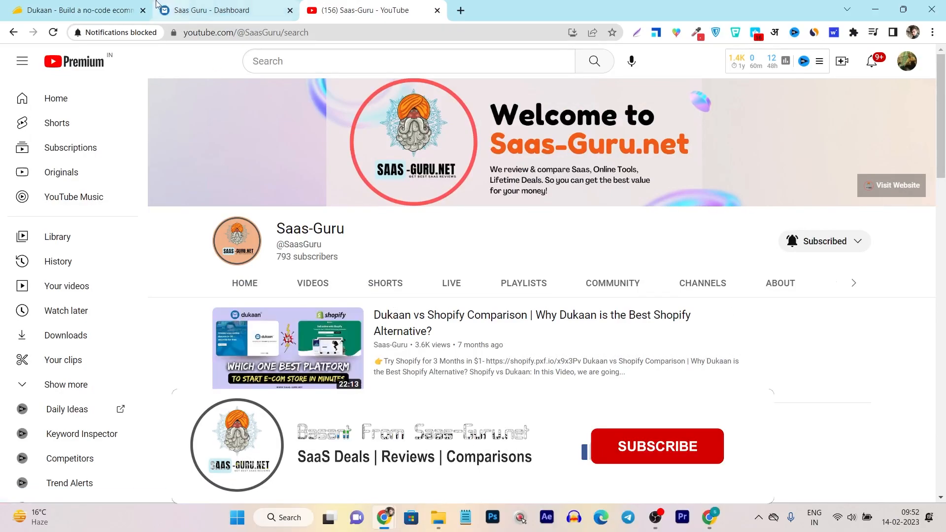
pyautogui.click(72, 11)
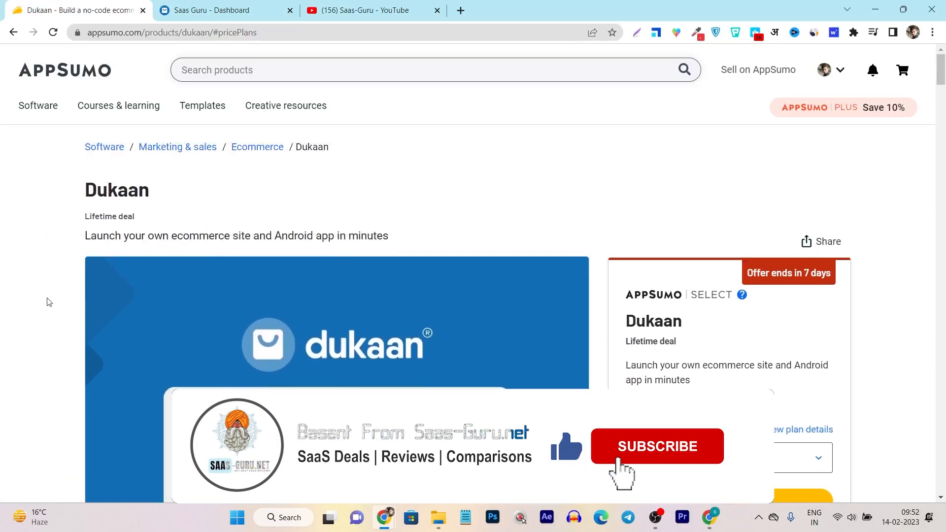
pyautogui.click(656, 447)
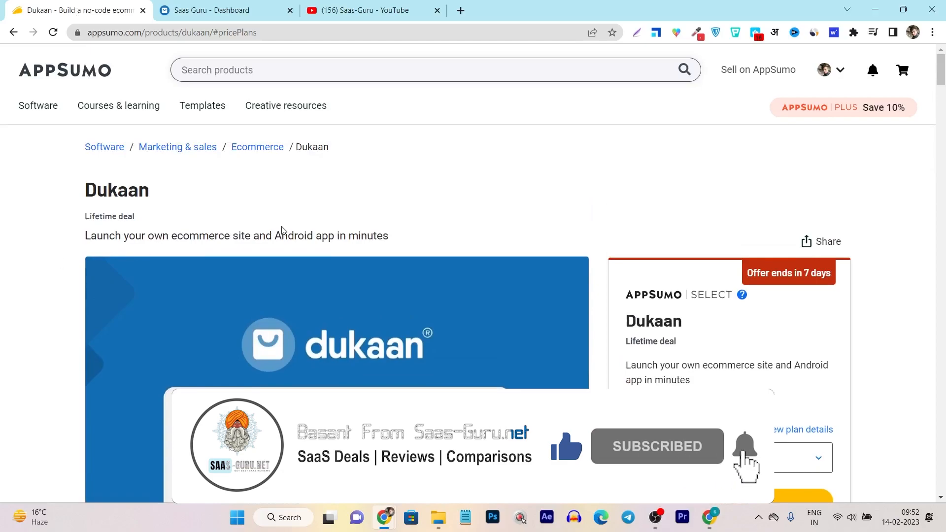